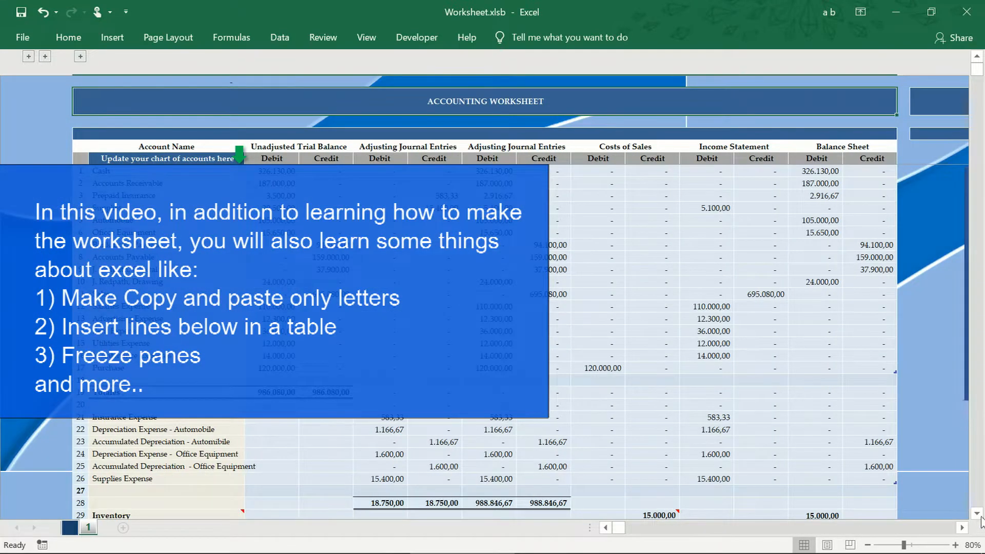
Choose Advertising Expense on entry 68's next line and insert another table row below it.
scroll(down, 3)
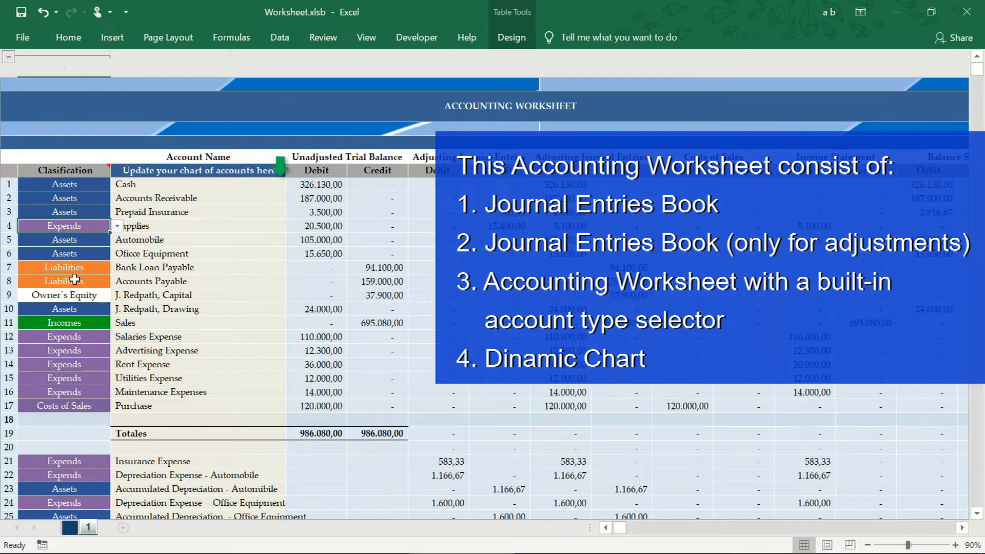
mouse_move(609, 492)
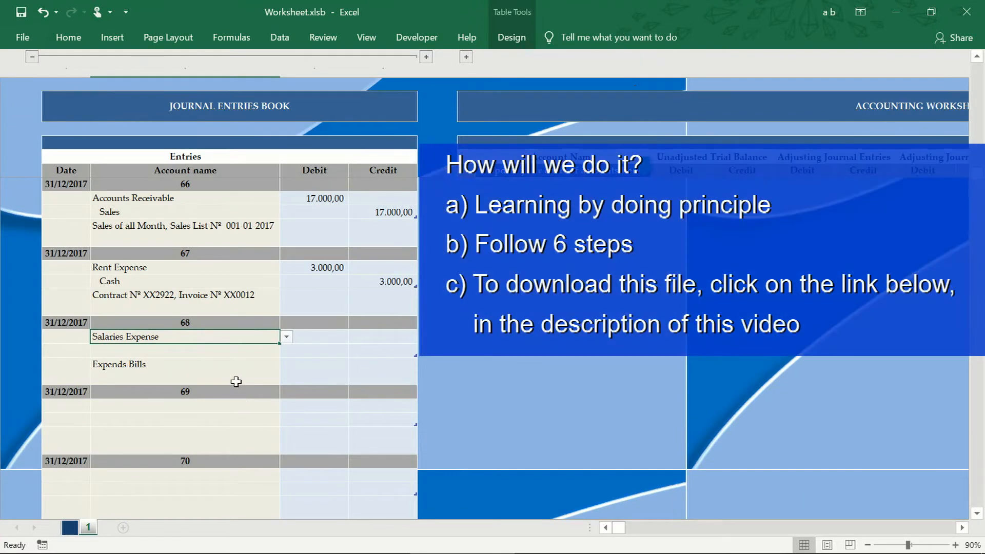
click(286, 351)
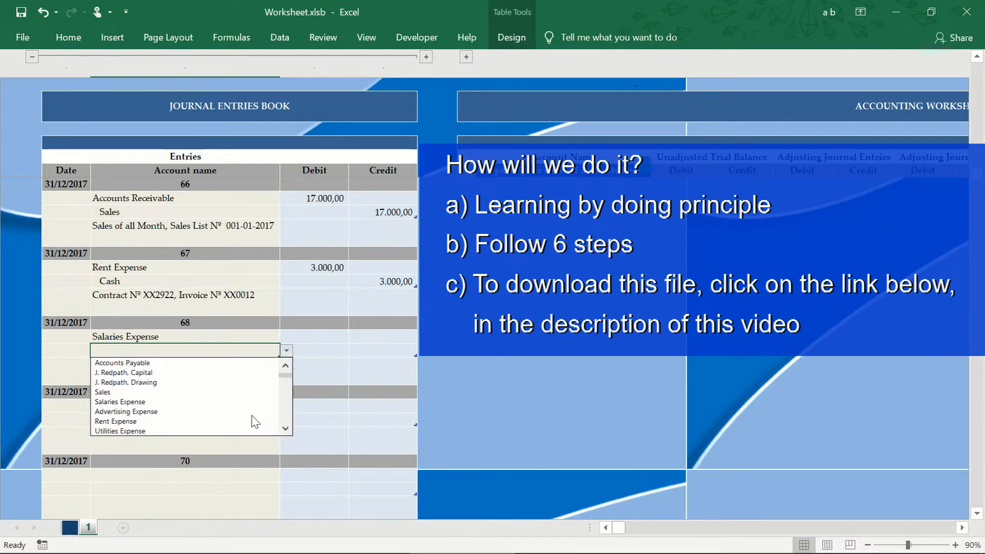
click(125, 412)
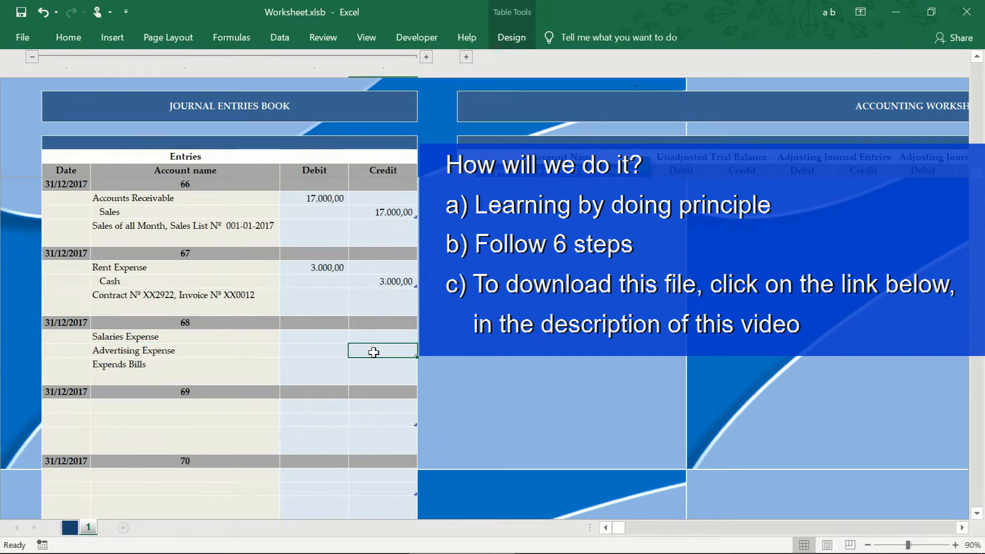
right_click(382, 350)
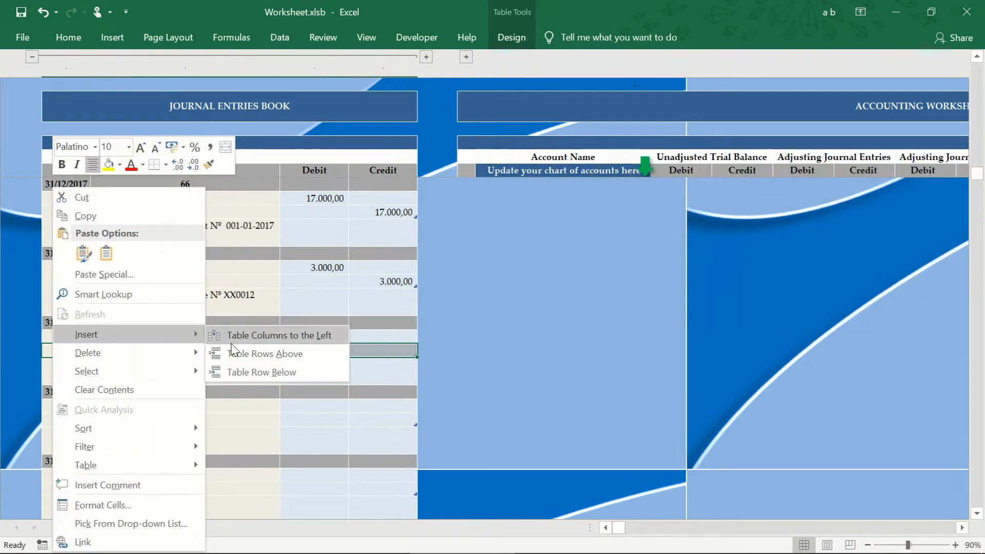
click(265, 353)
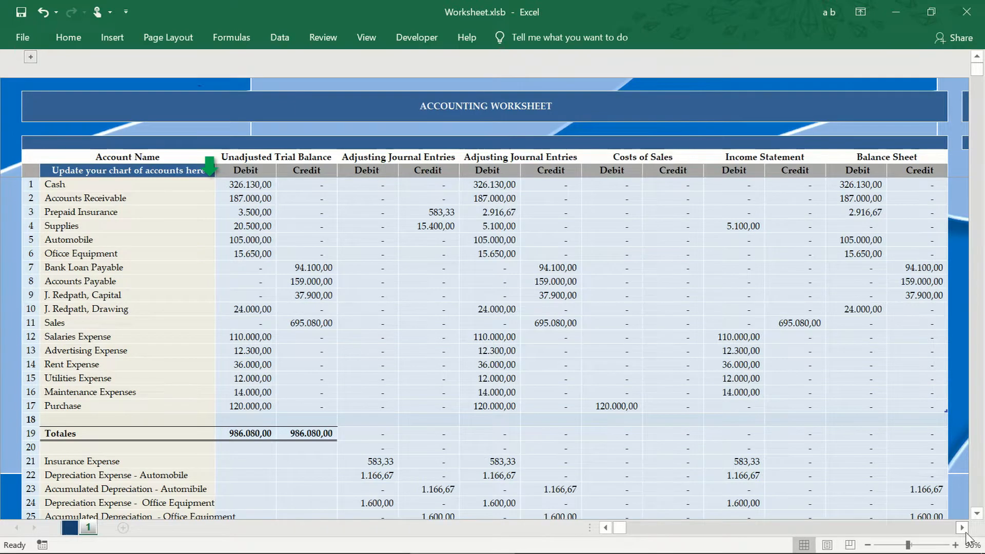
Turn off Headings and Gridlines in the View options, then return to View for Freeze Panes.
scroll(right, 3)
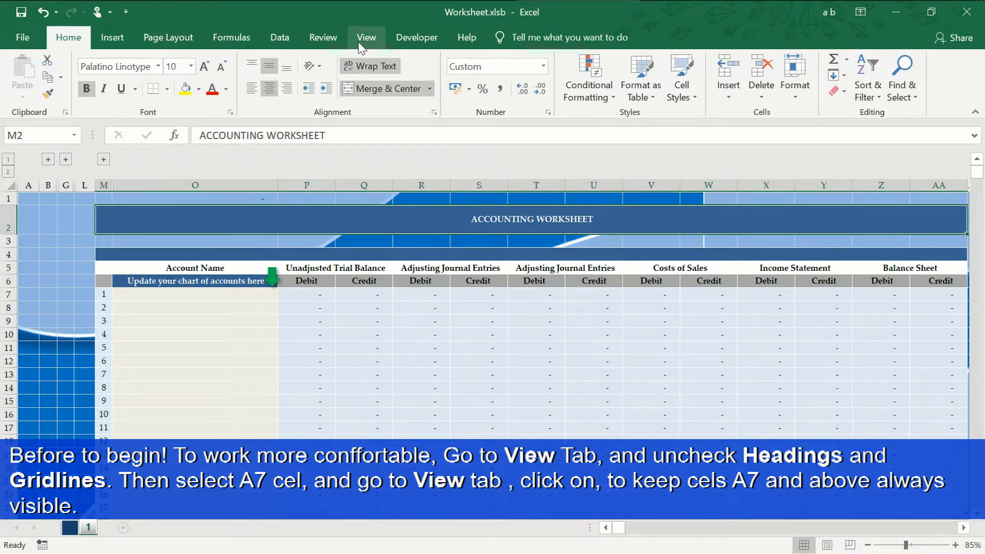
click(366, 37)
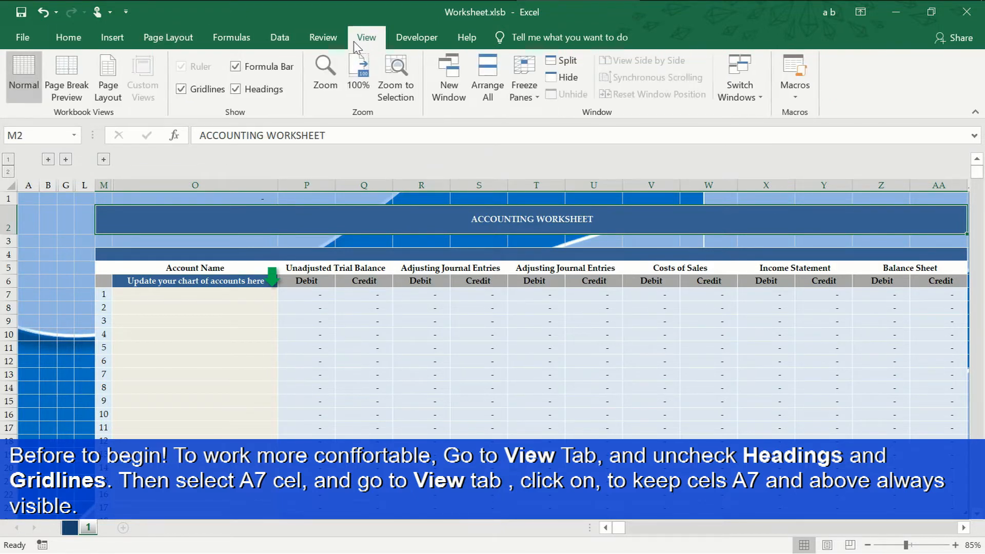
click(236, 89)
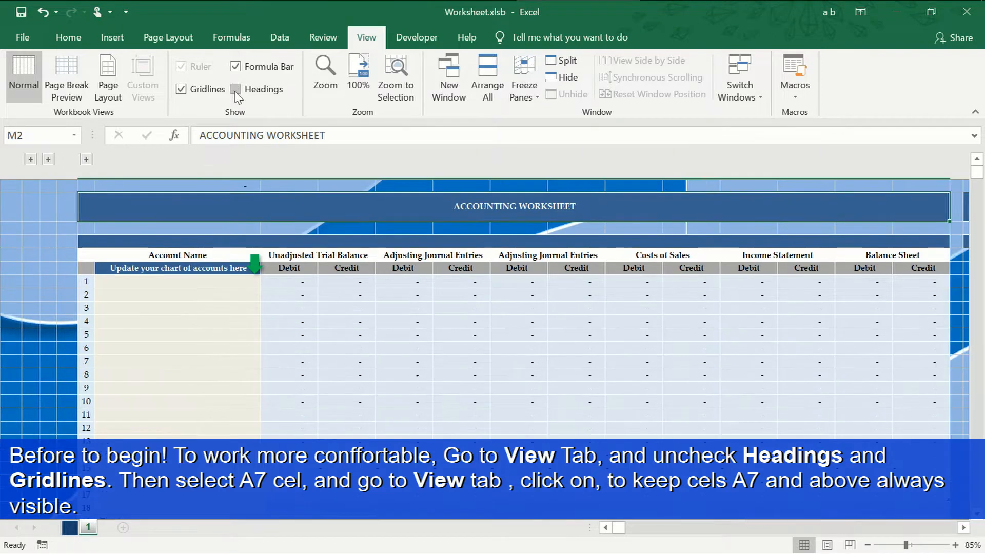
click(181, 89)
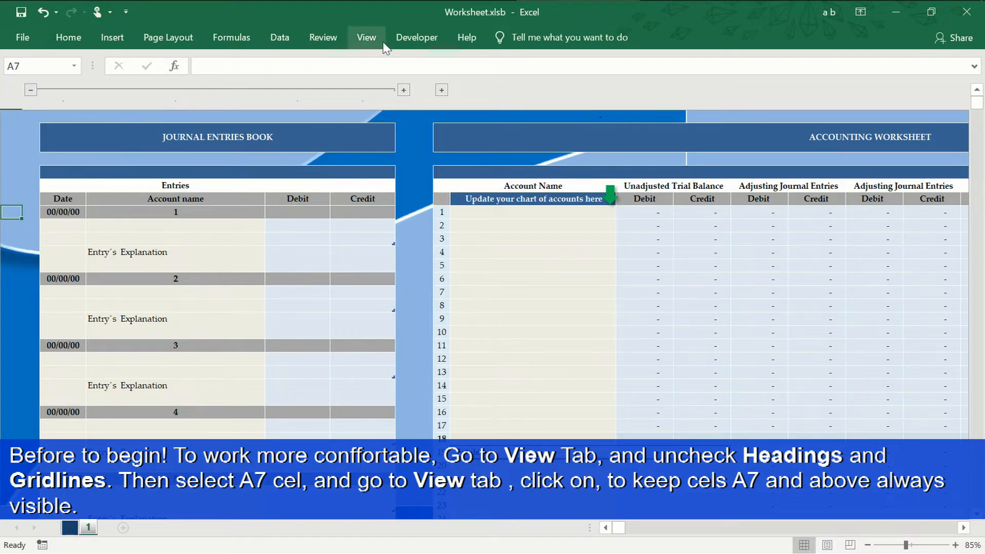
click(367, 37)
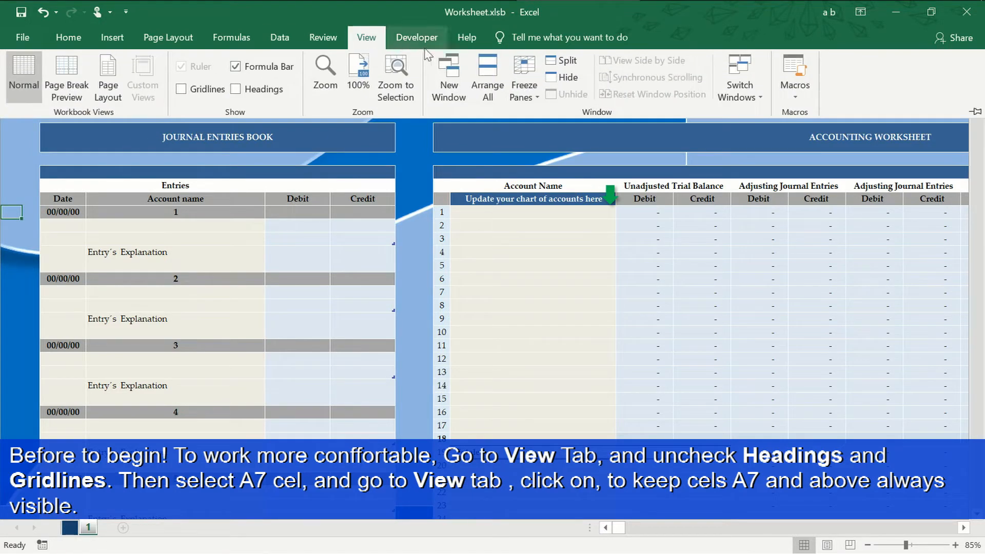
click(524, 77)
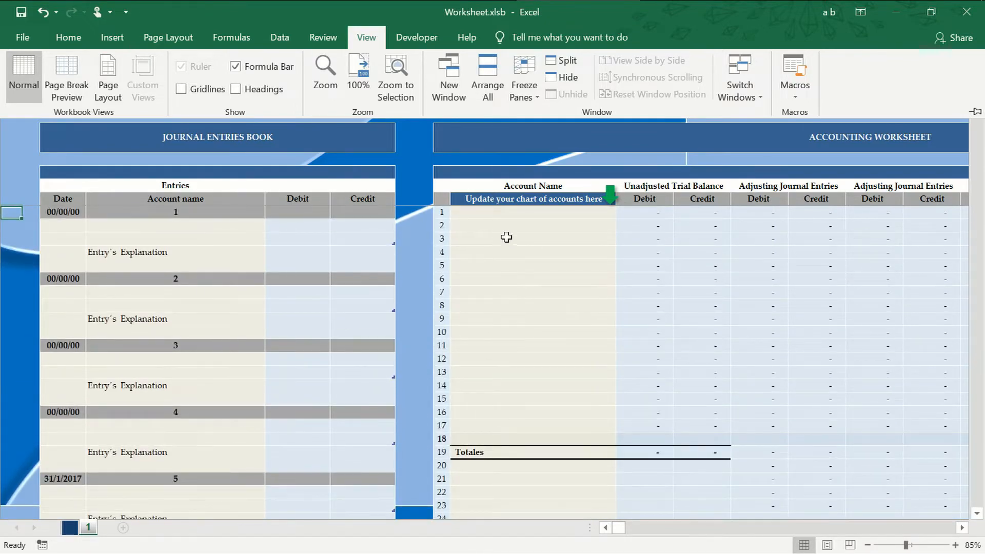
Insert a row in journal entry 1 and enter the 200000 amount.
click(63, 211)
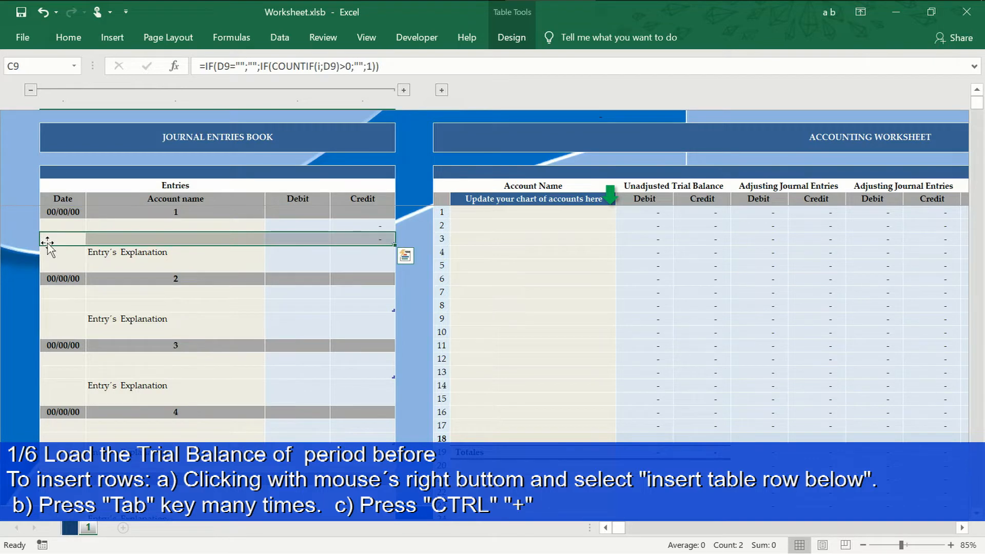
right_click(49, 244)
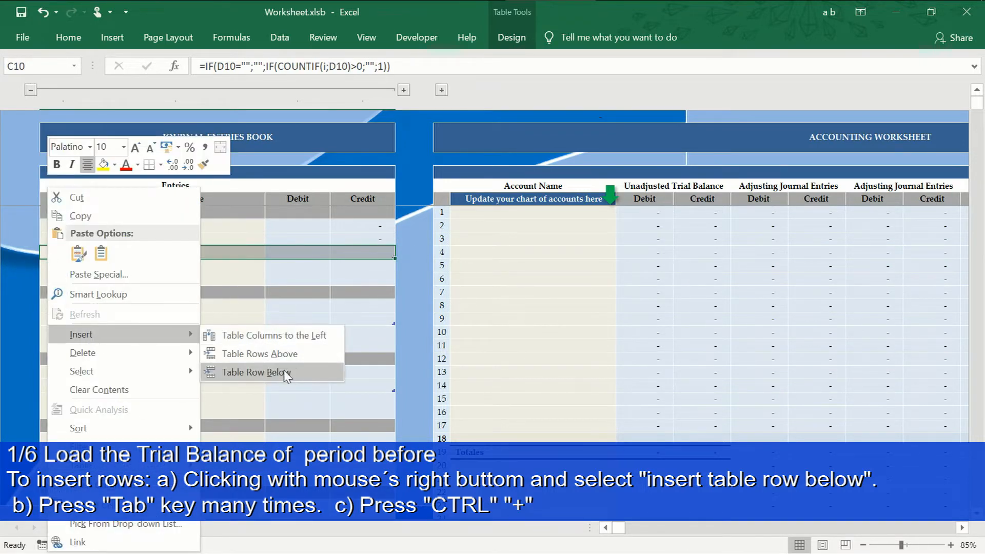
click(254, 371)
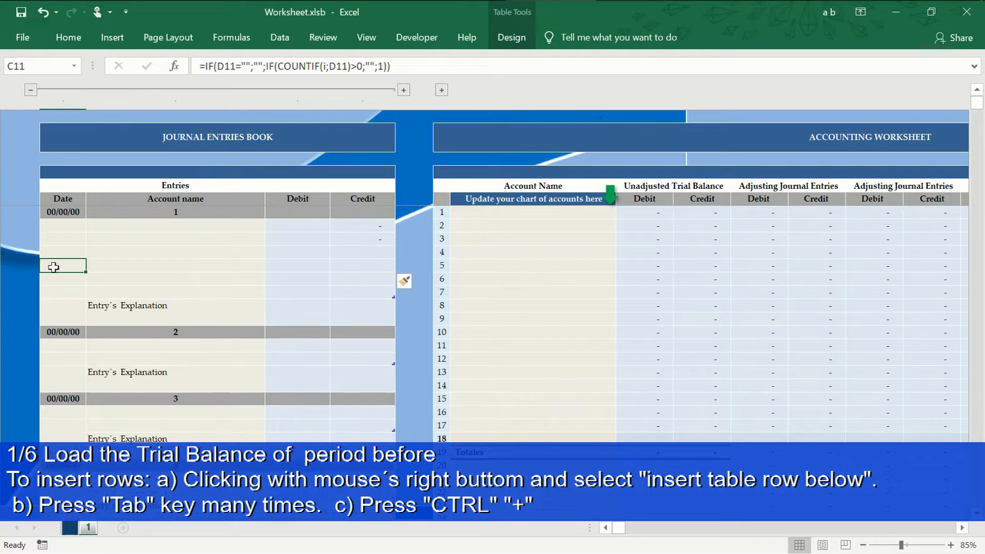
text(2000000,00)
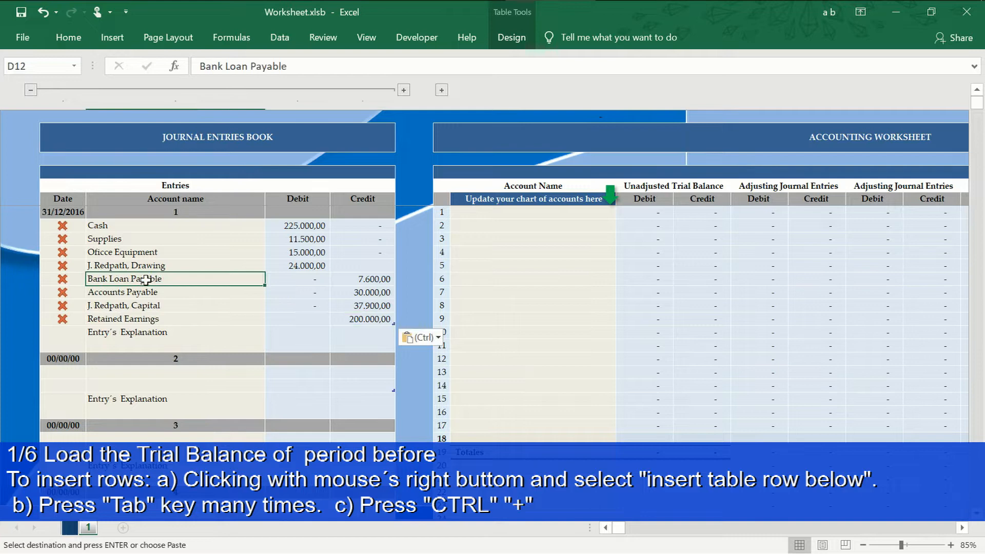
Indent the four credit account names in entry 1.
drag(124, 278, 124, 318)
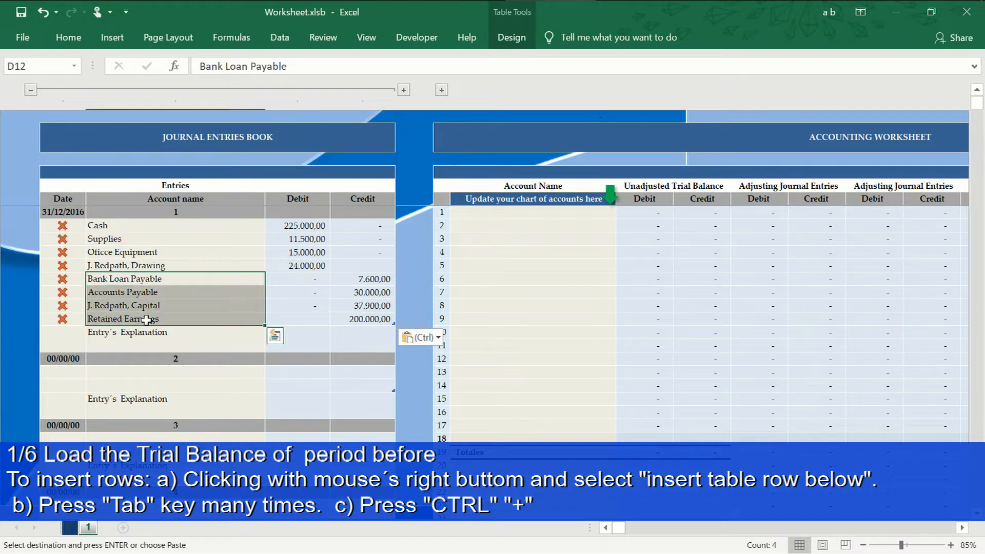
click(68, 37)
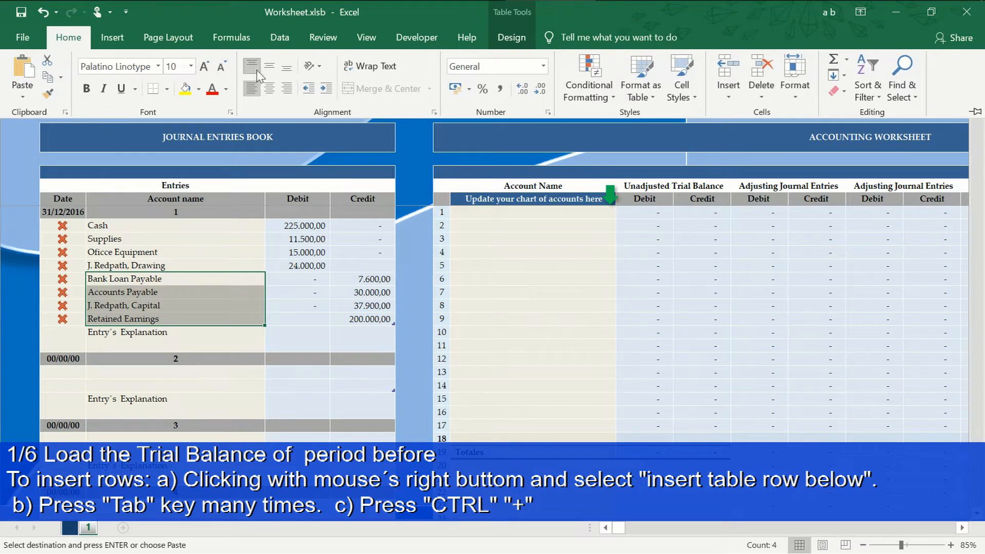
click(326, 89)
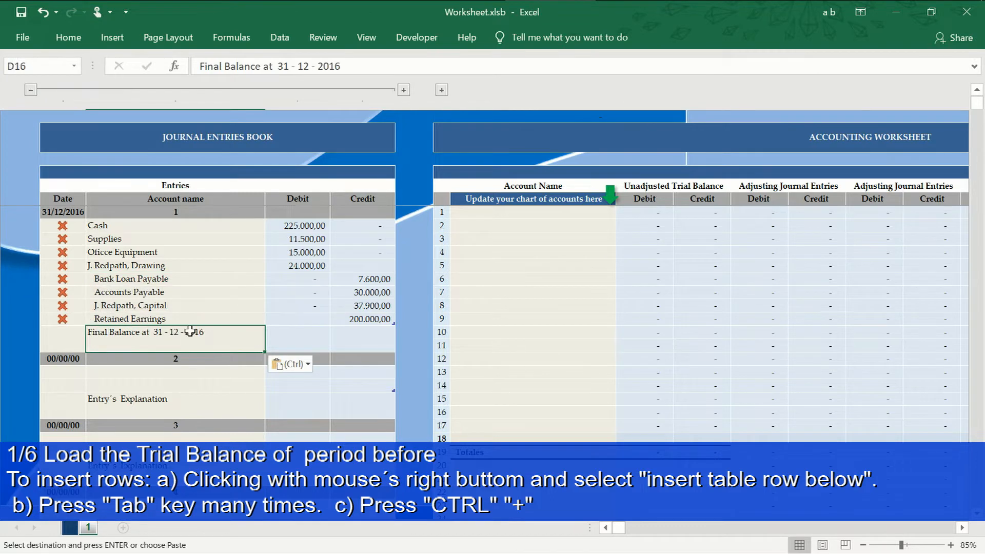
mouse_move(234, 332)
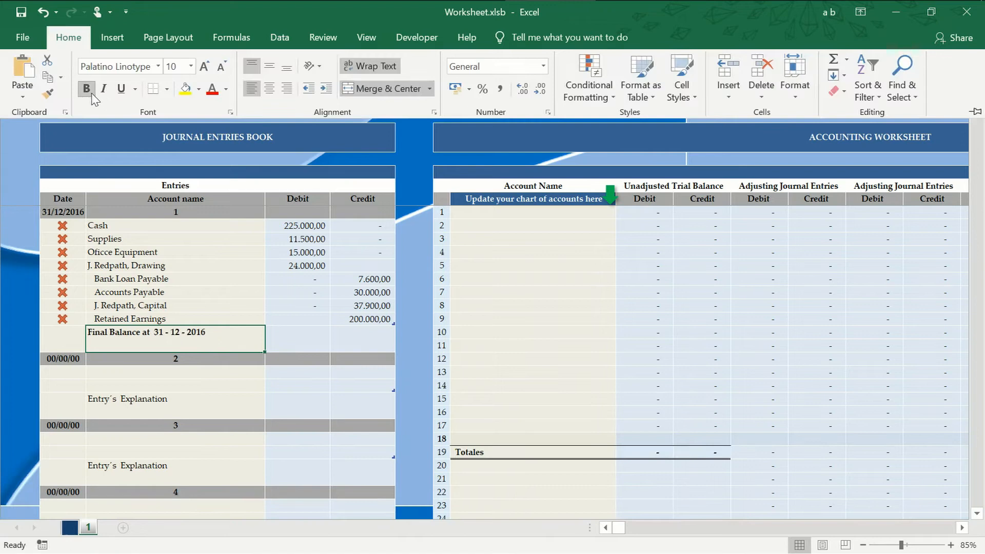
Copy entry 1's account names and paste them as values into the worksheet's Account Name column.
click(176, 338)
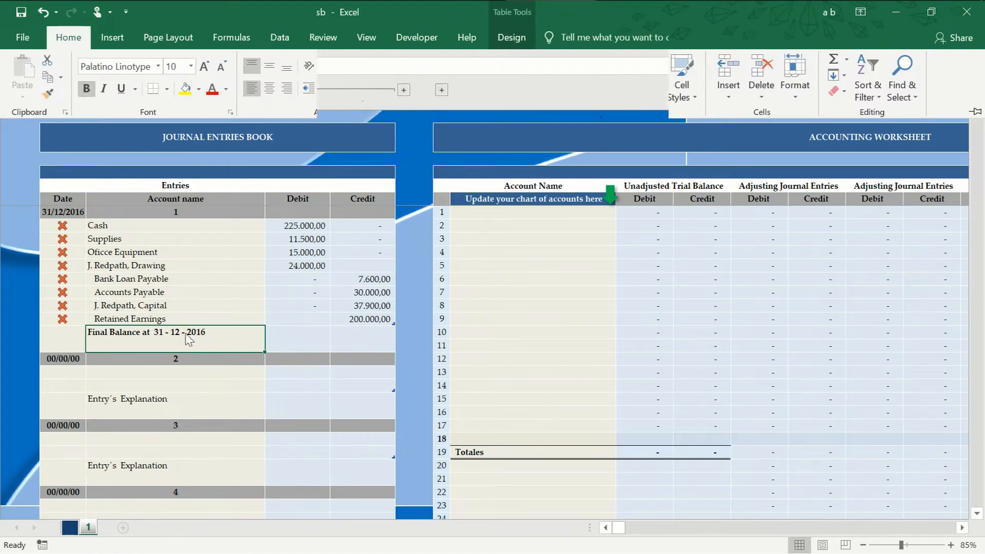
right_click(126, 239)
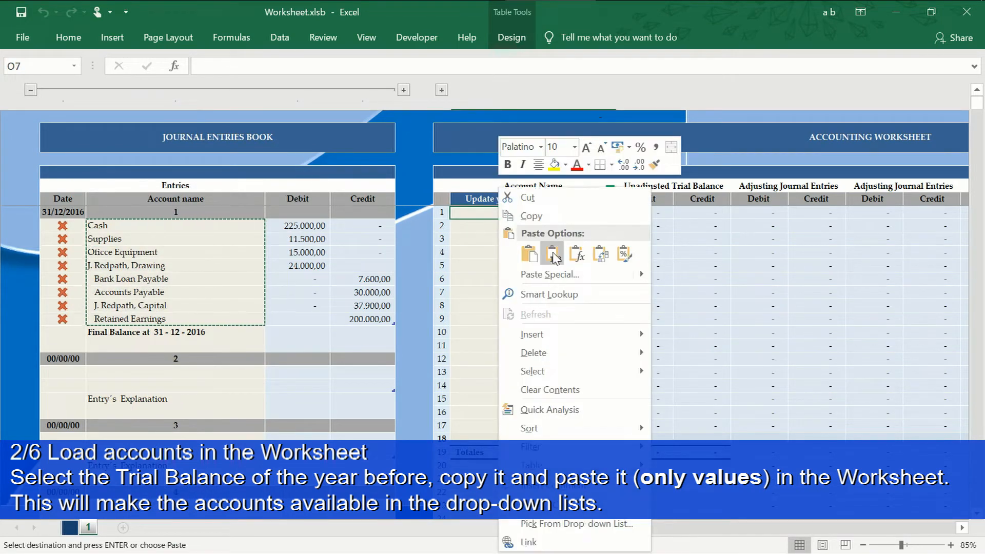
click(552, 254)
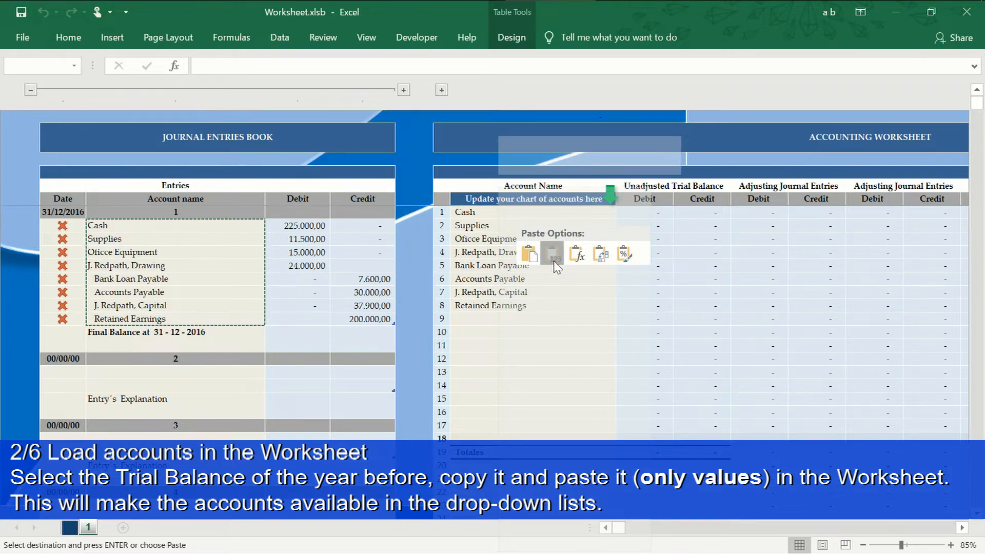
click(552, 252)
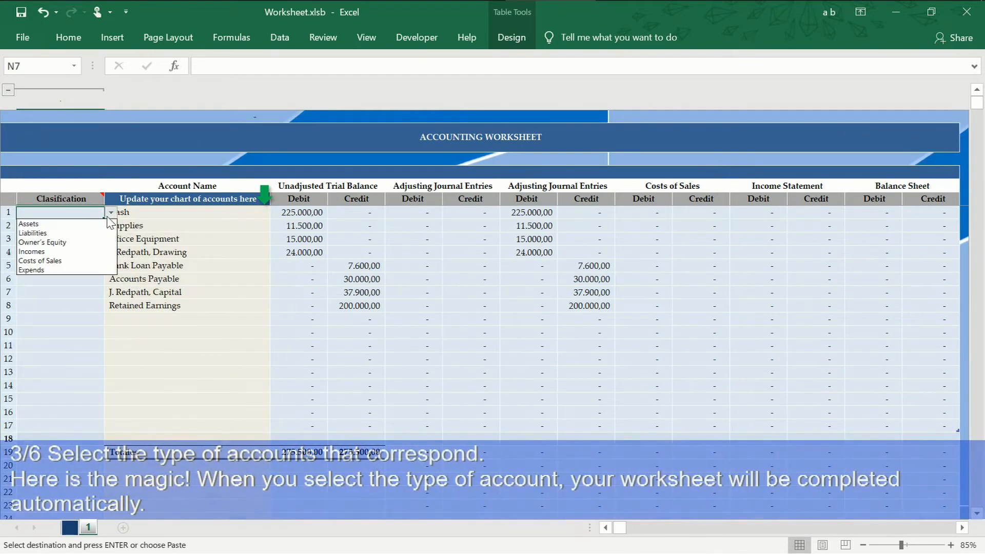
Classify Cash, Oficce Equipment and J. Redpath, Drawing as Assets.
click(29, 223)
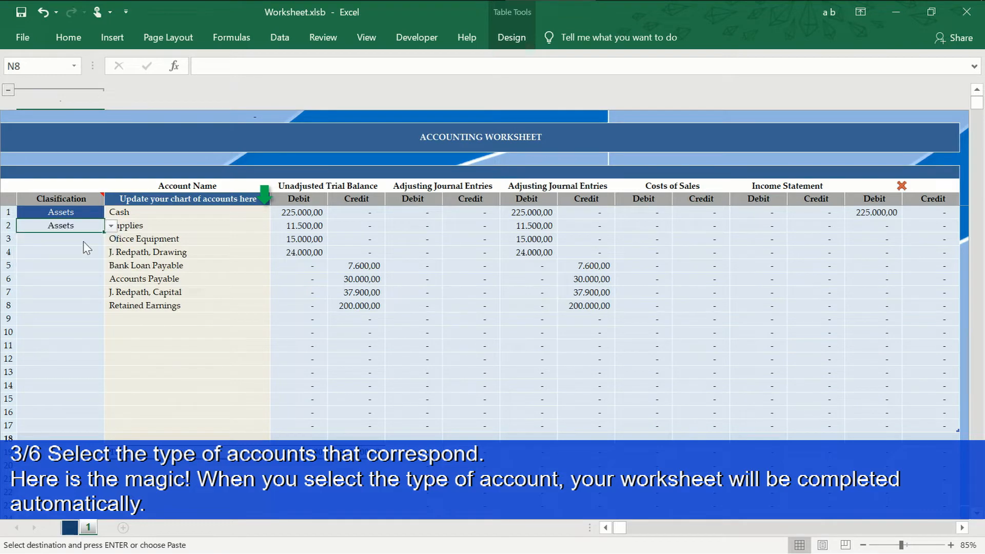
click(111, 239)
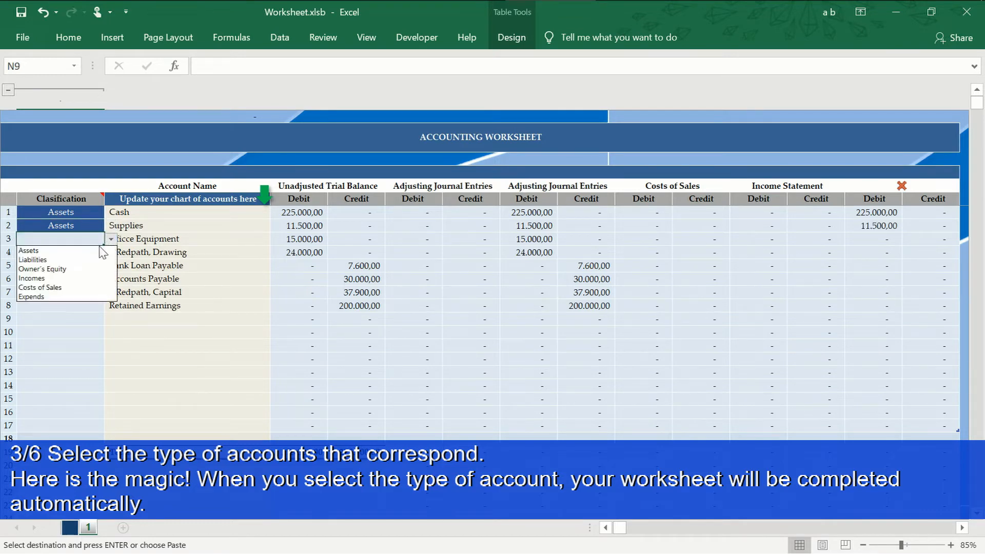
click(29, 251)
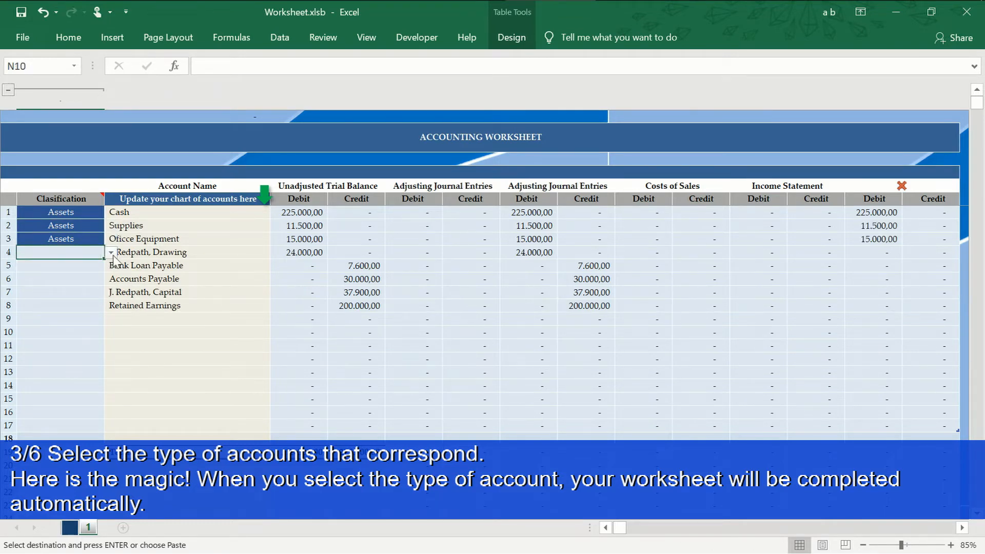
click(61, 253)
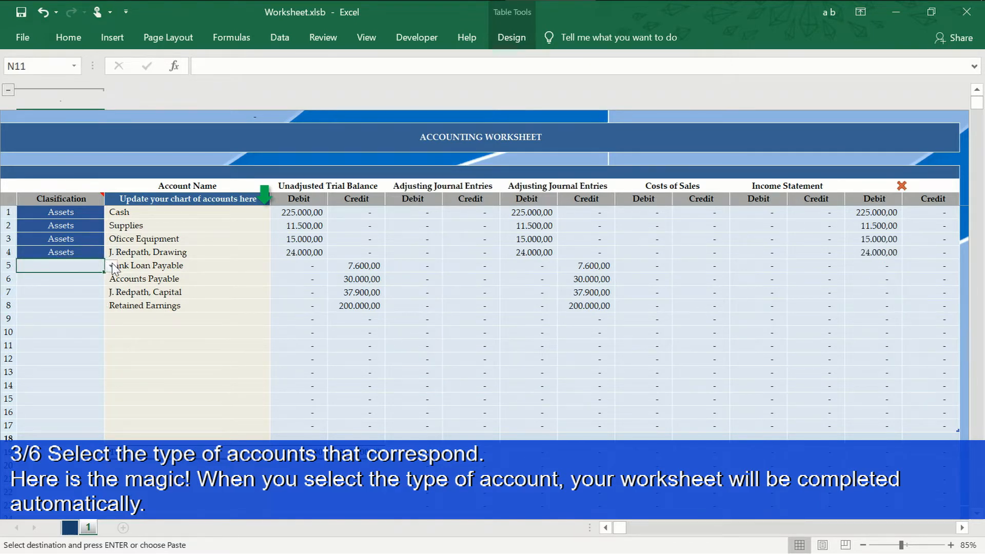
Classify both payables as Liabilities and J. Redpath, Capital and Retained Earnings as Owner's Equity.
click(111, 264)
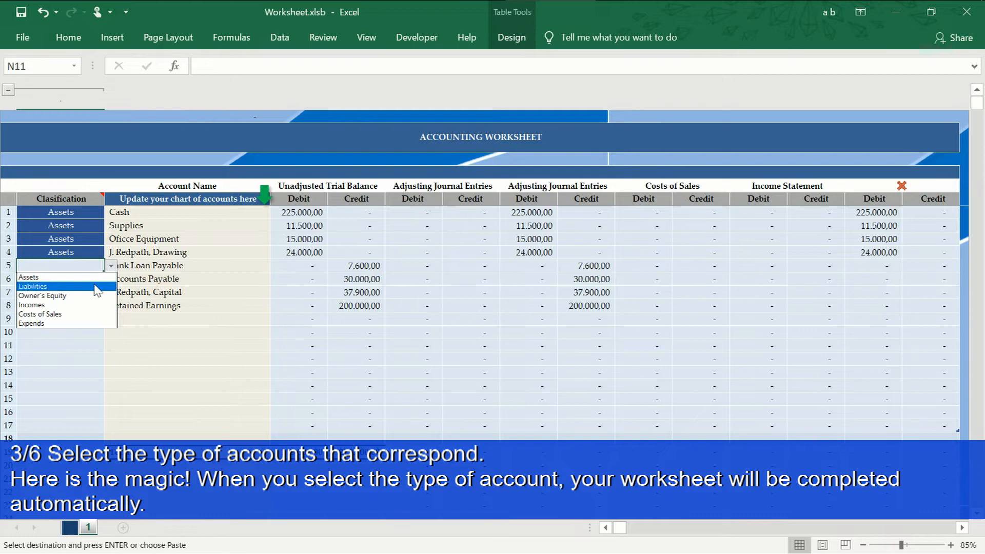
click(32, 286)
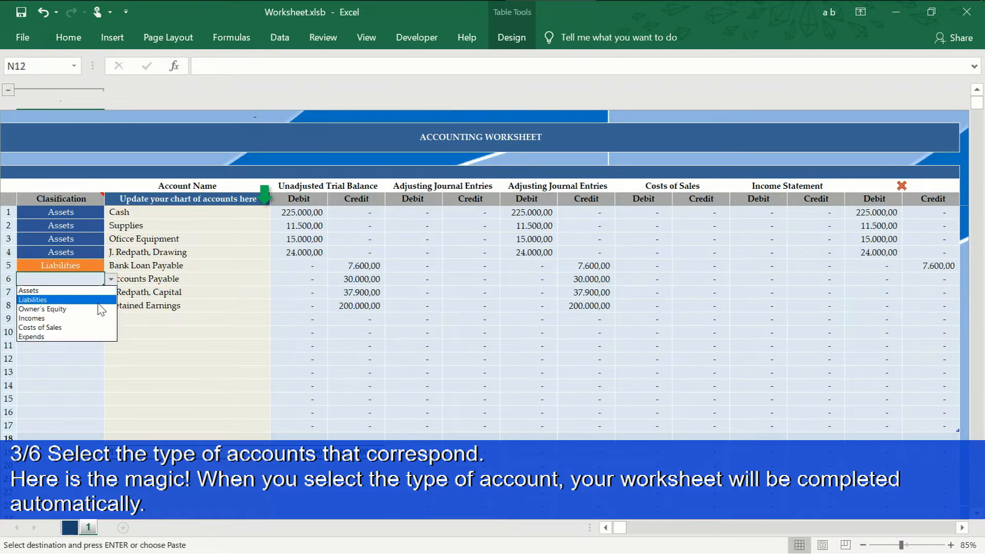
click(33, 299)
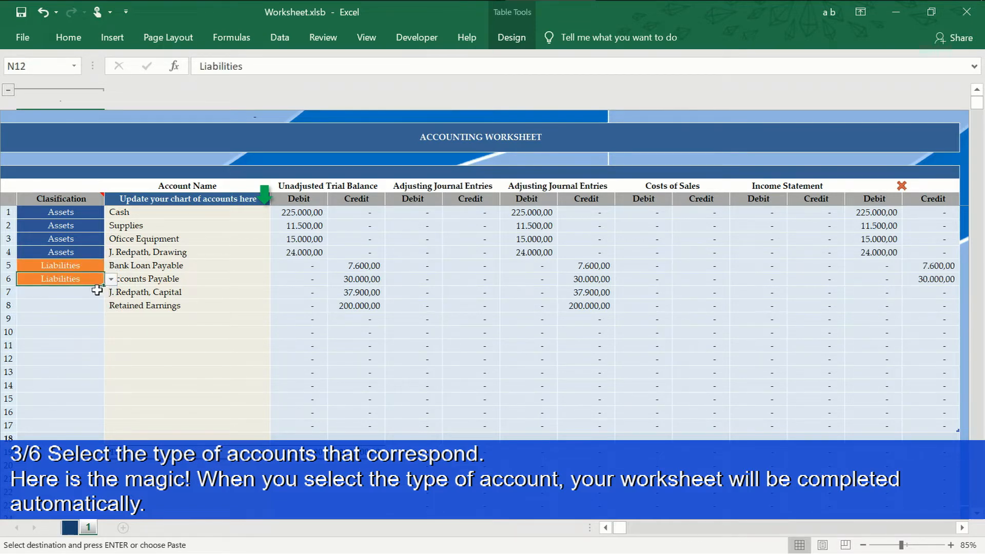
click(111, 294)
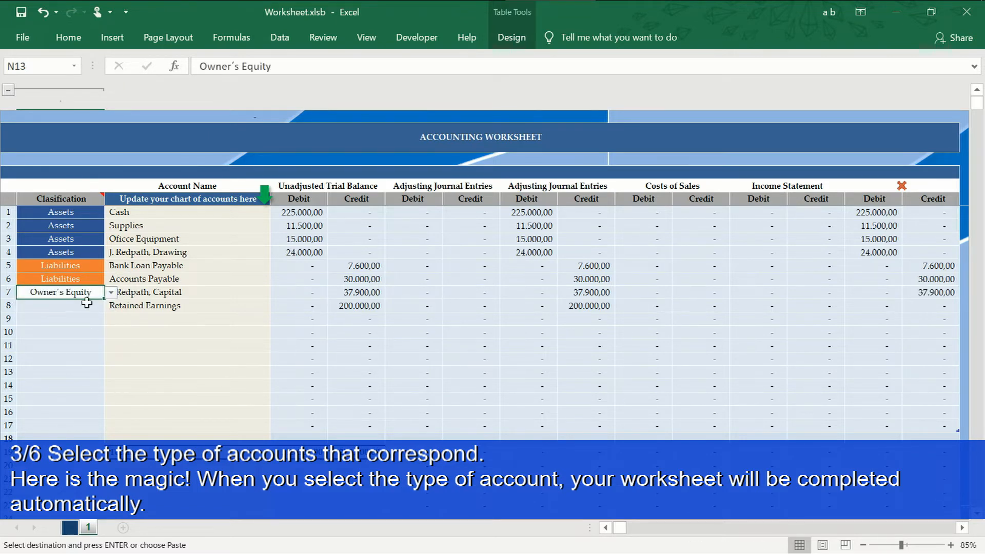
click(110, 306)
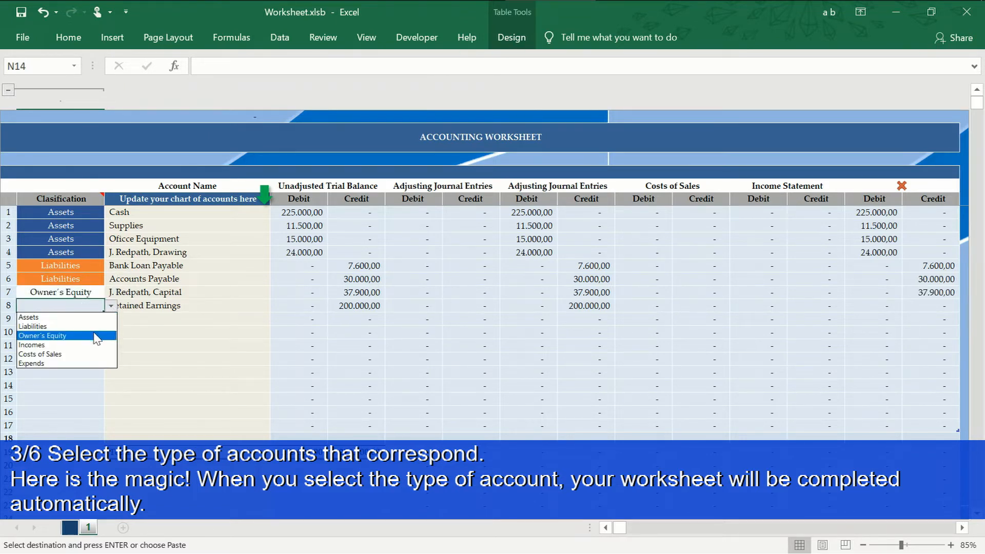
click(42, 336)
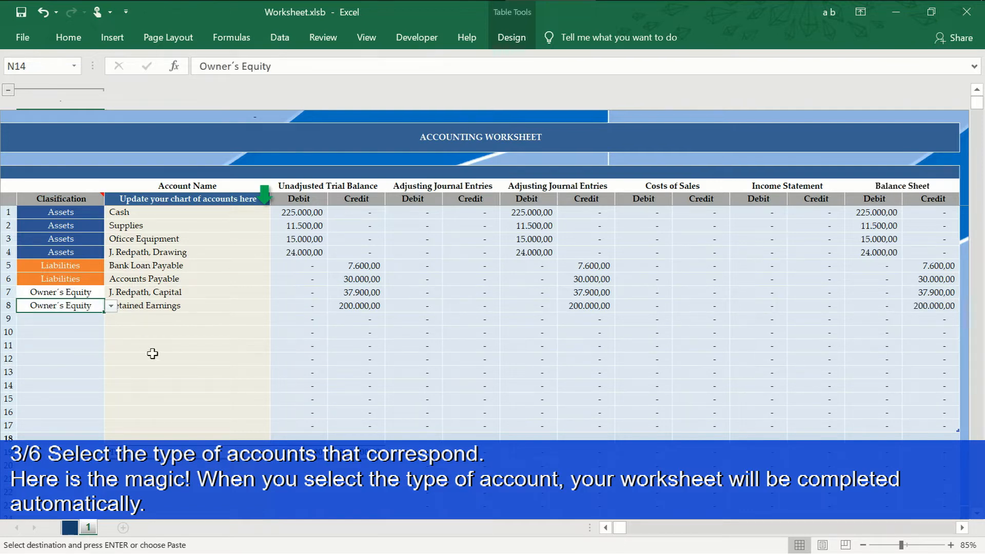
scroll(down, 3)
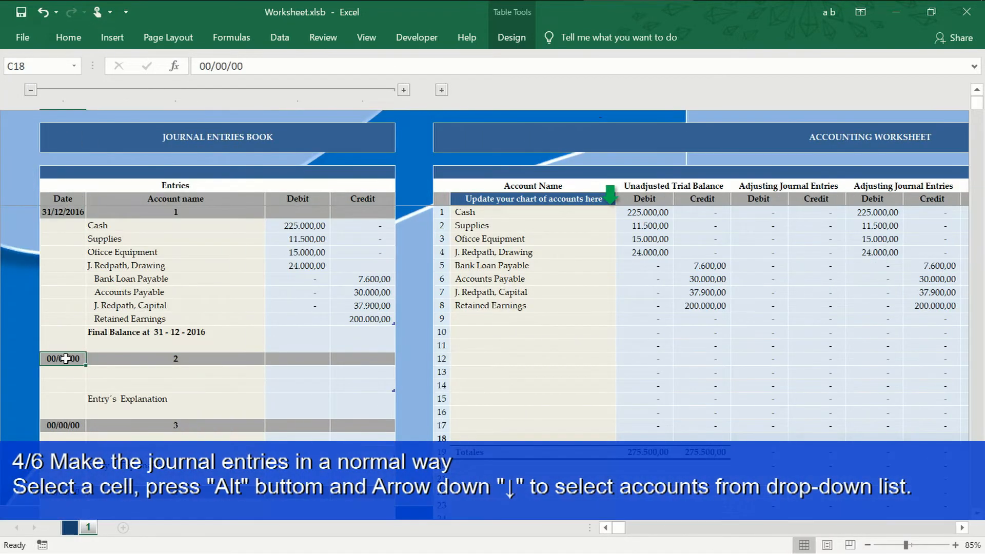
Date entry 2 as 31-01-2017 with Oficce Equipment debited and Cash credited.
text(31-01-2017)
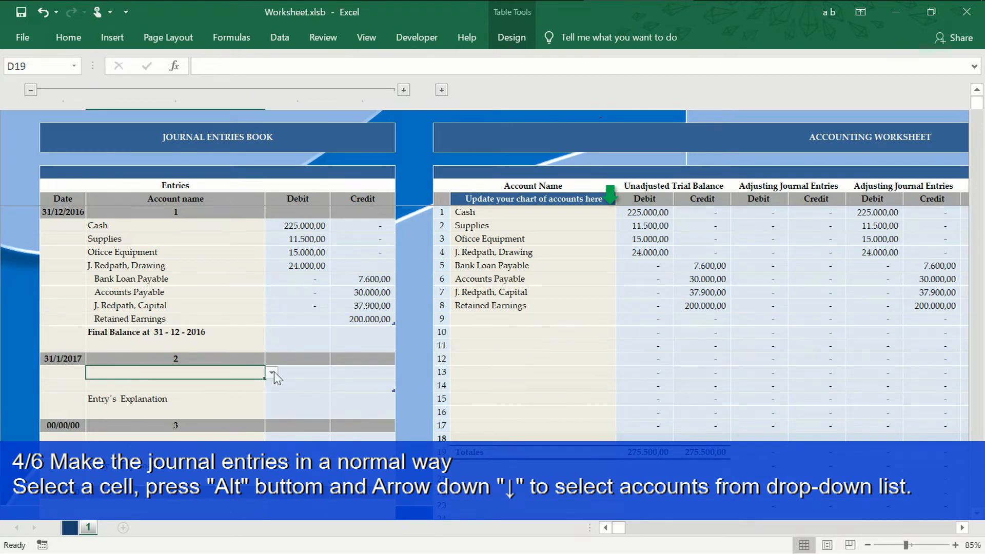
click(271, 371)
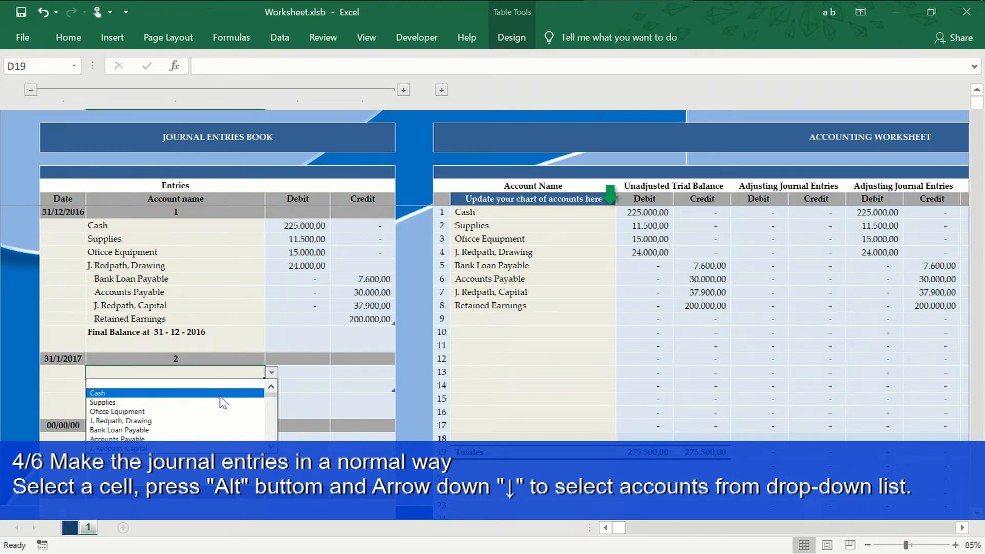
click(116, 412)
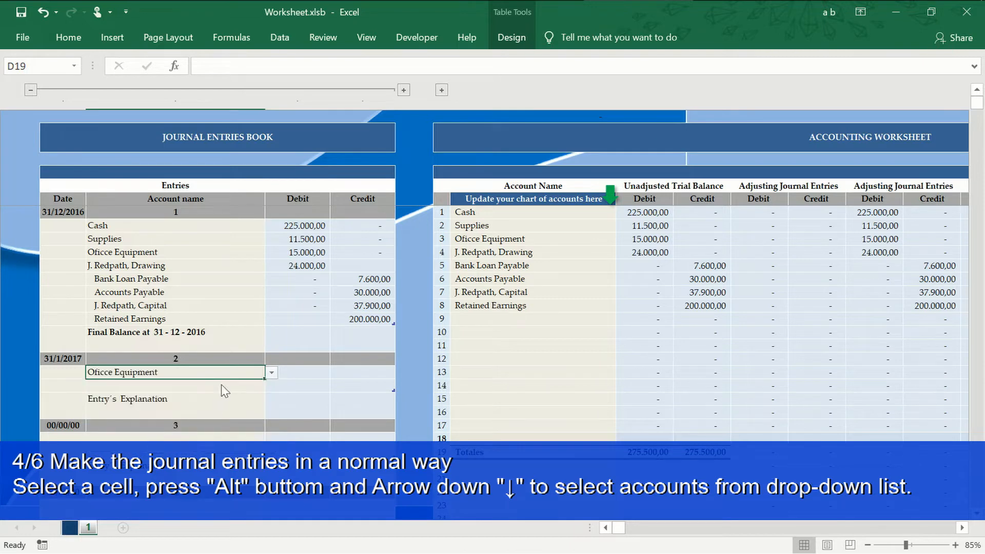
click(271, 385)
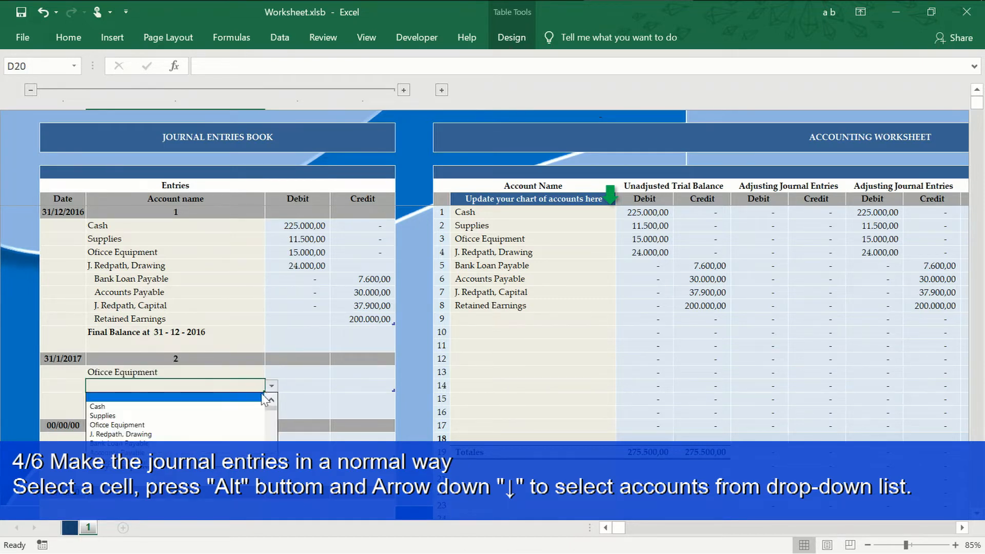
click(97, 408)
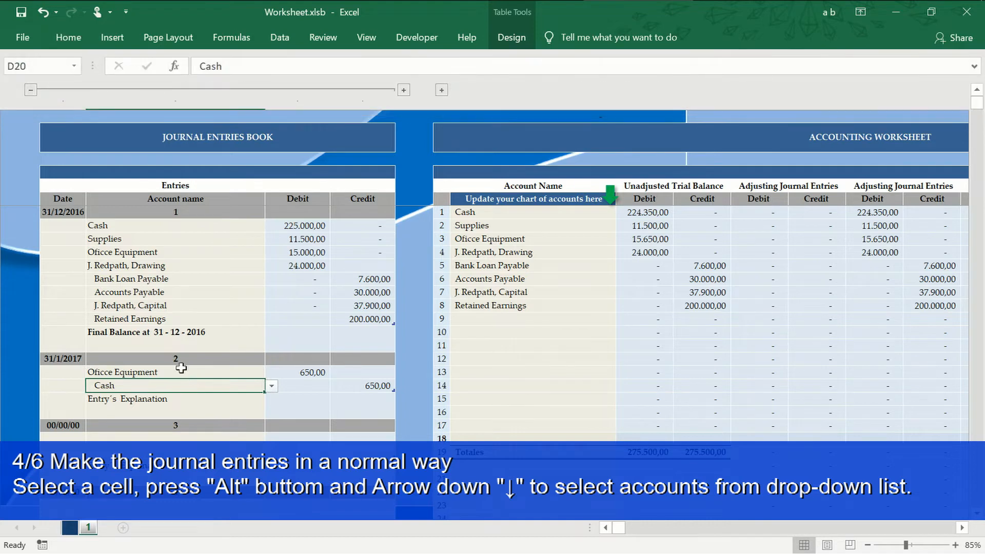
Enter the explanation 'Invoice Nº 234-11111' for entry 2.
text(Invoice Nº 234-11111)
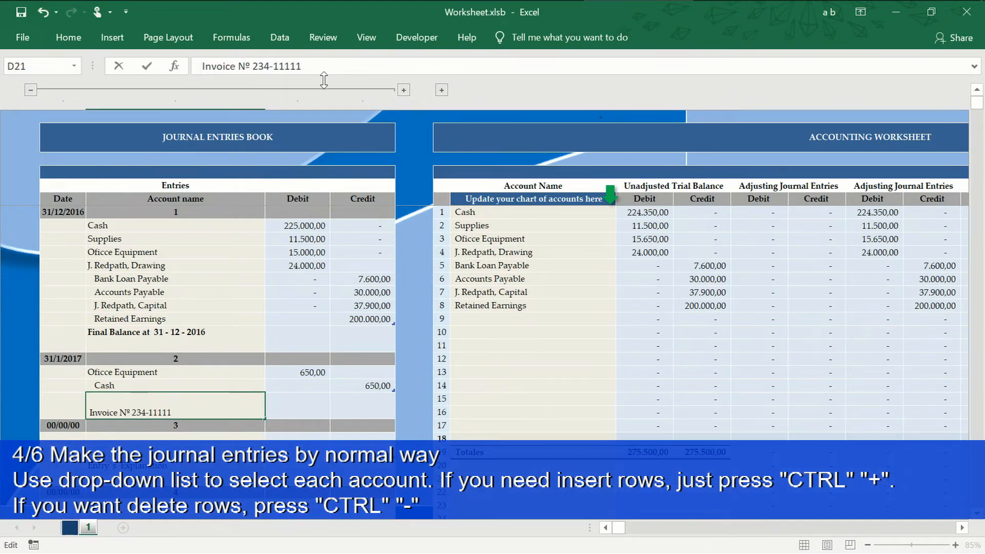
key(enter)
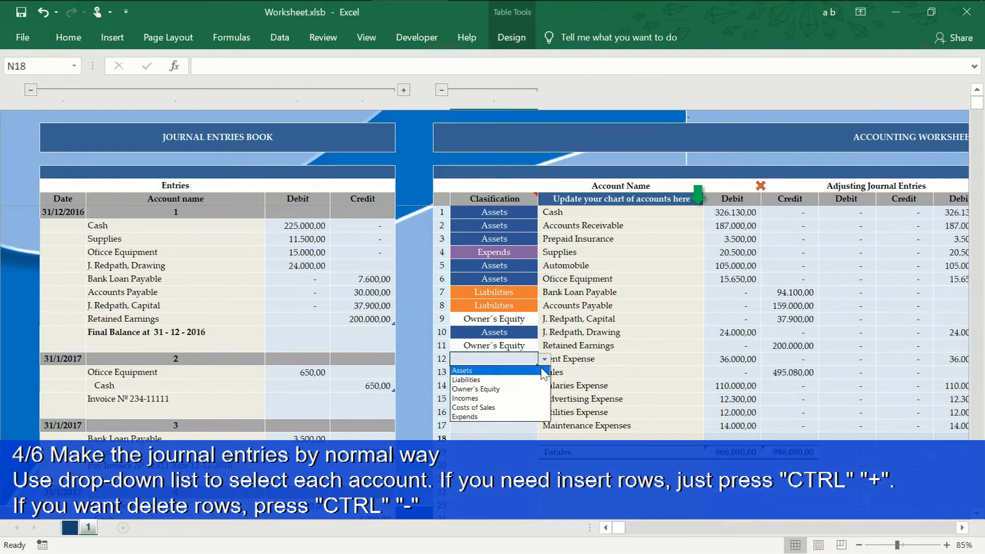
Classify Rent, Salaries and Advertising Expense as Expends and Sales as Incomes.
click(464, 417)
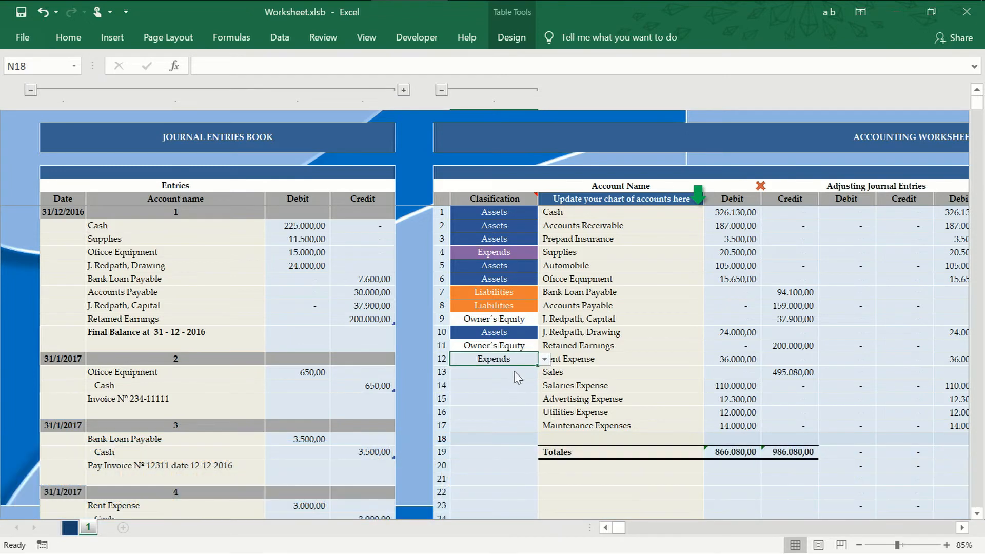
click(542, 372)
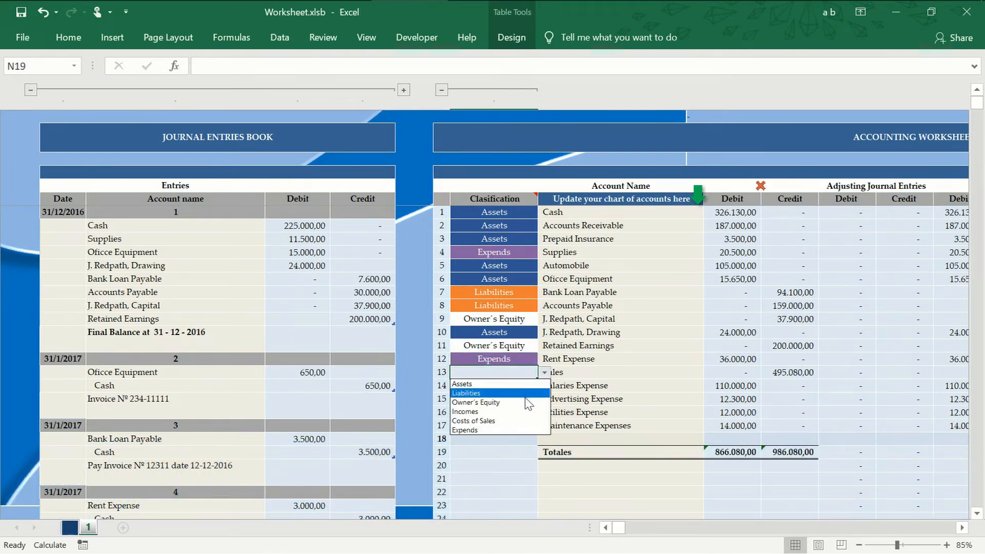
click(466, 411)
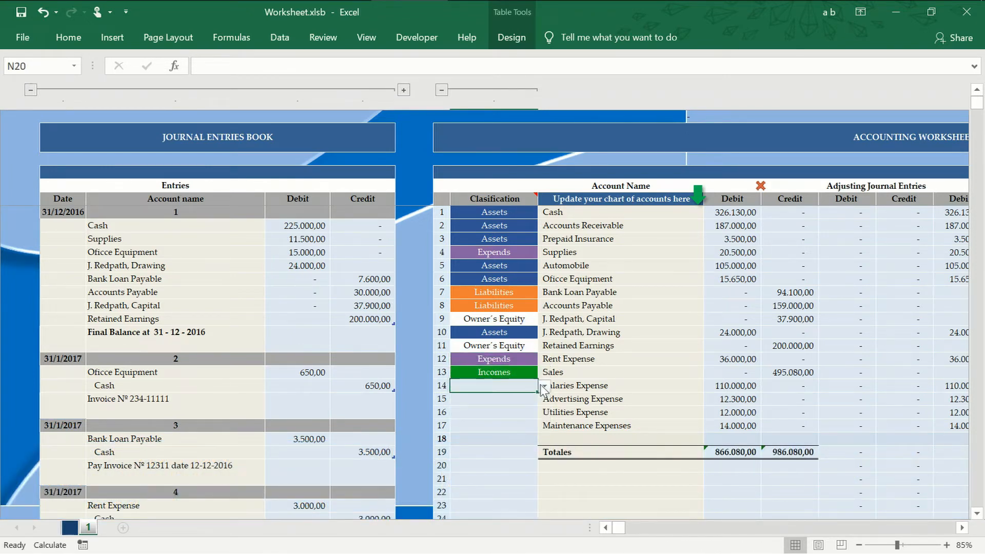
click(543, 386)
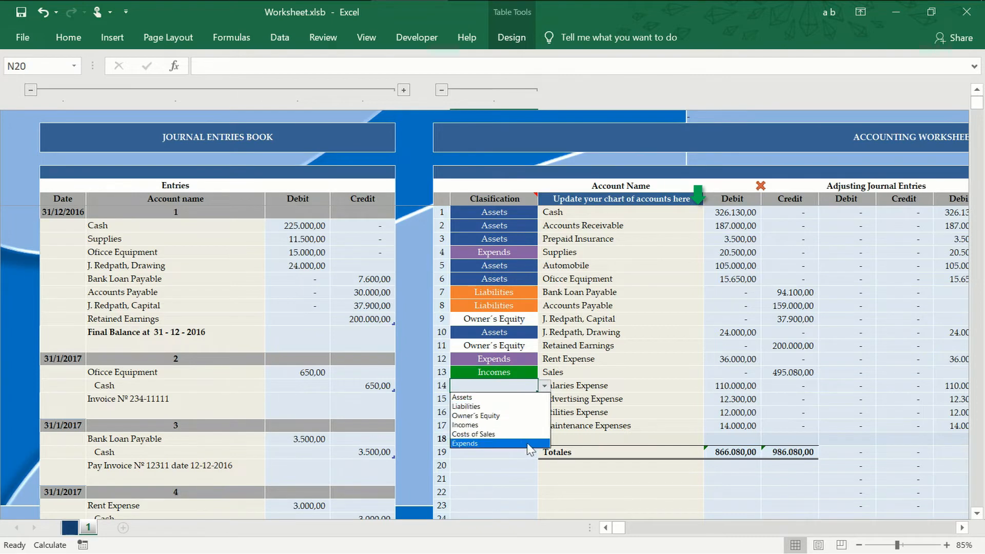
click(463, 443)
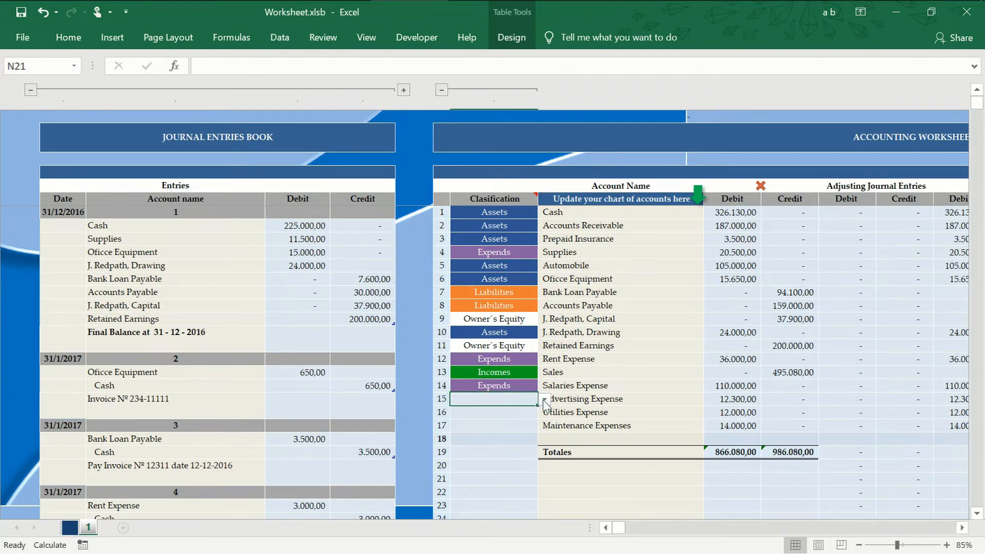
click(493, 399)
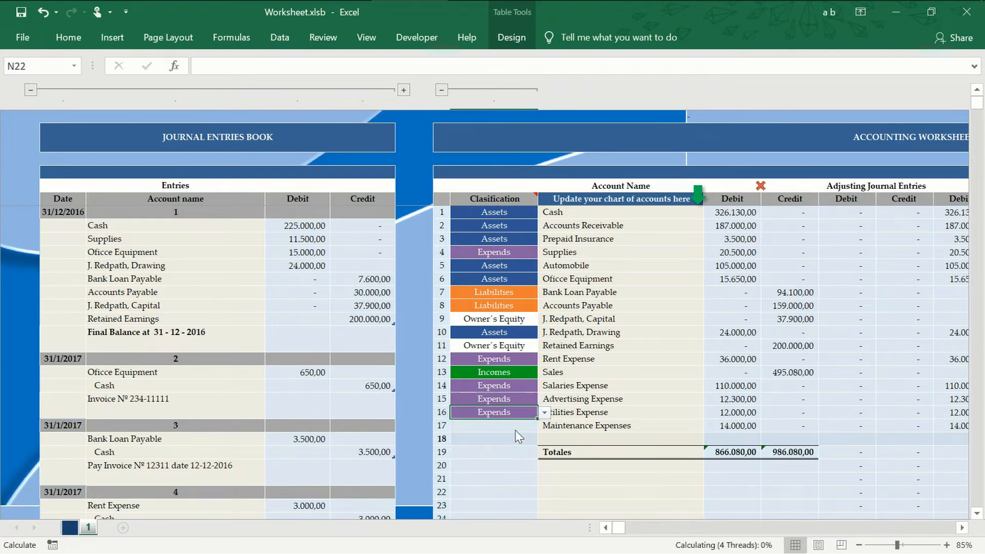
Classify Maintenance Expenses as Expends.
click(493, 425)
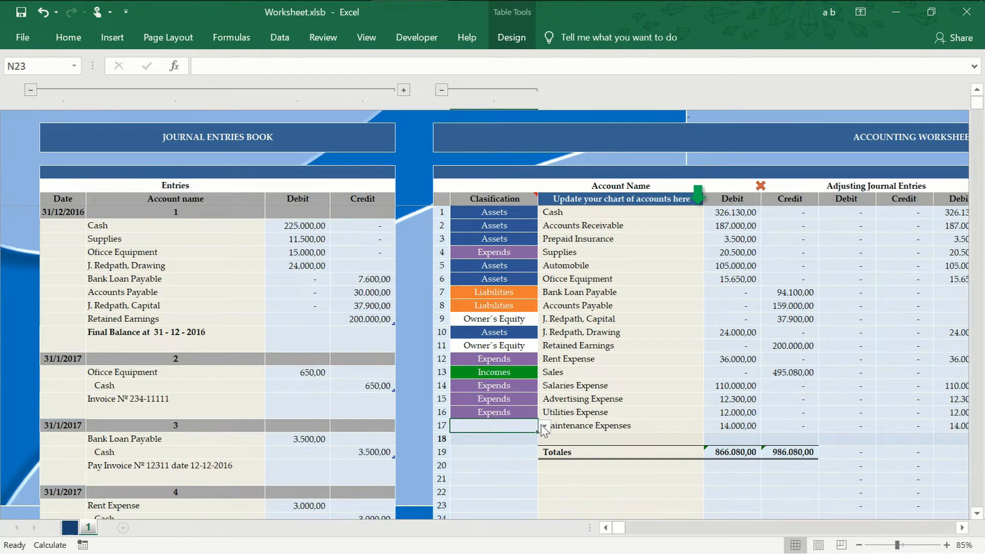
click(542, 426)
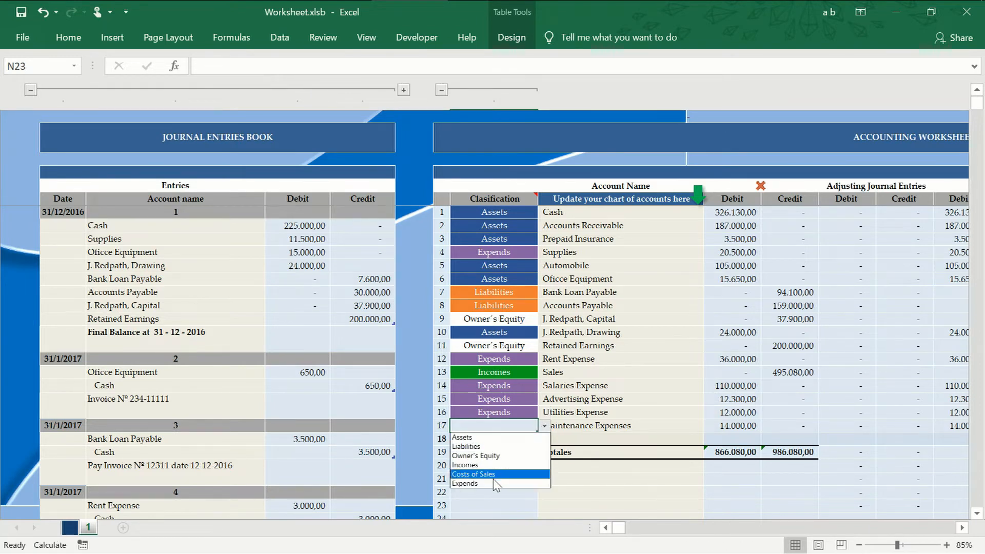
click(465, 483)
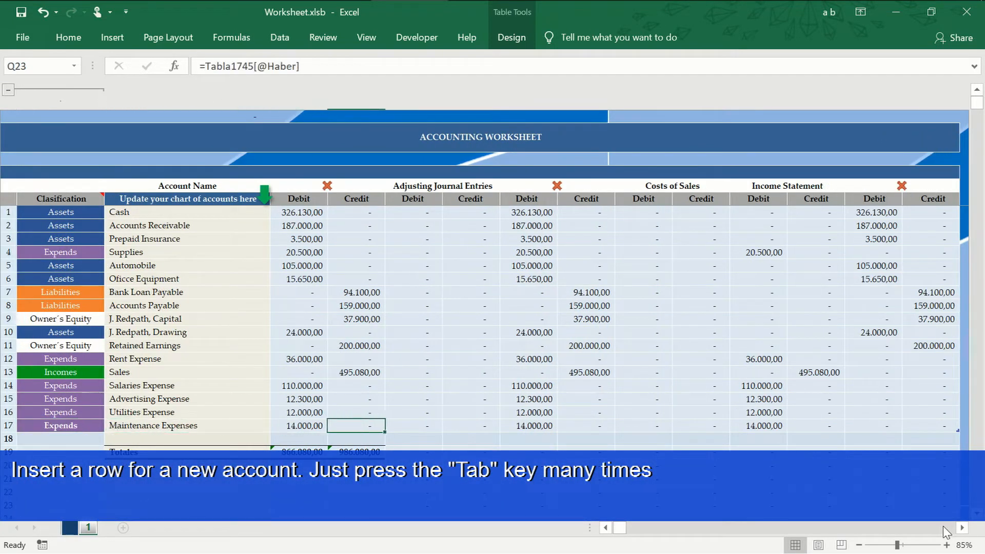
Add a Purchase account in new row 18 and classify it as Costs of Sales.
key(Tab)
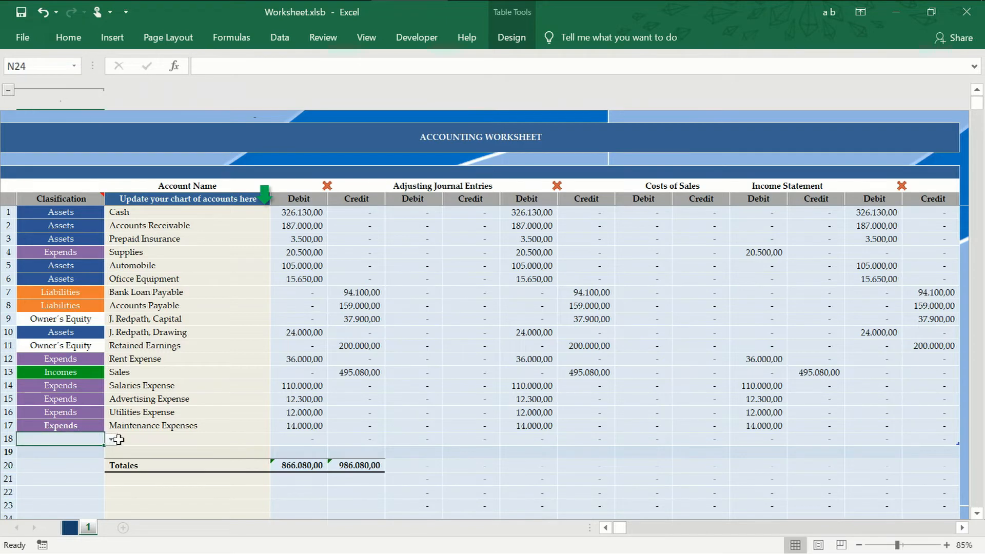
click(187, 438)
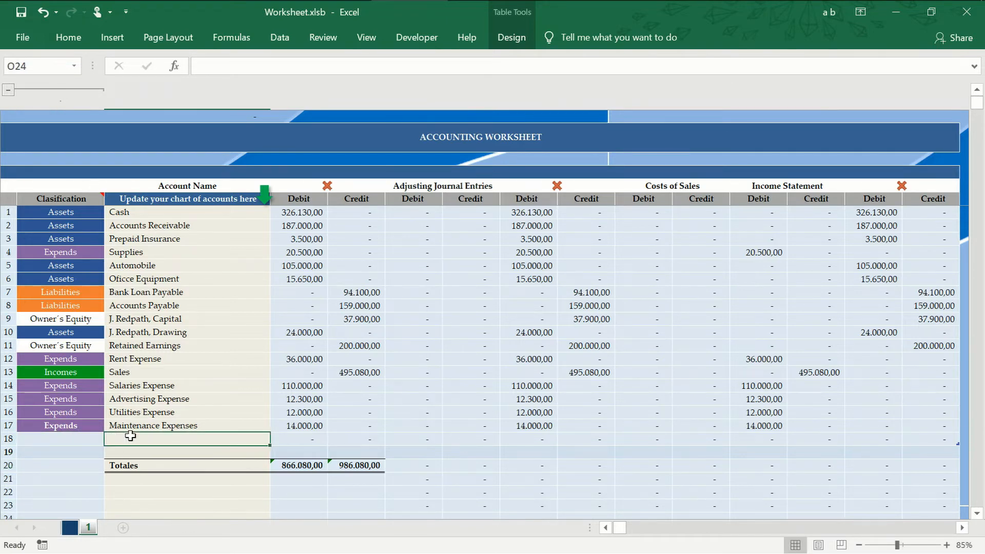
text(Purchase)
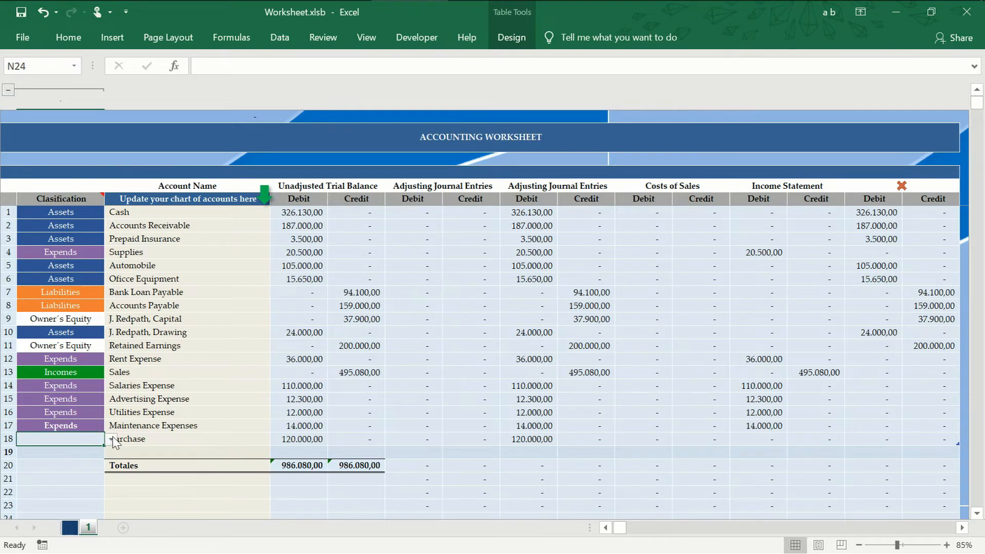
click(111, 439)
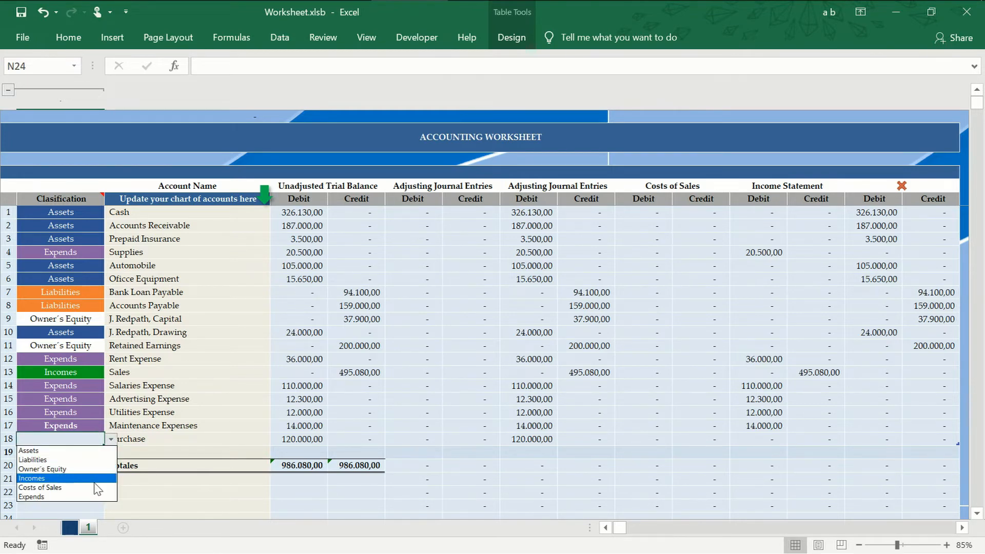
click(40, 489)
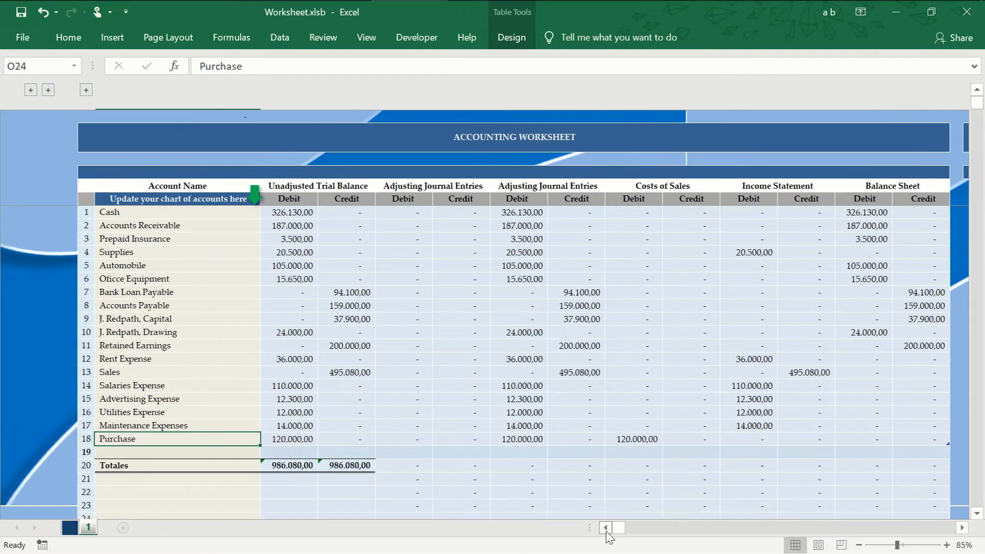
click(514, 137)
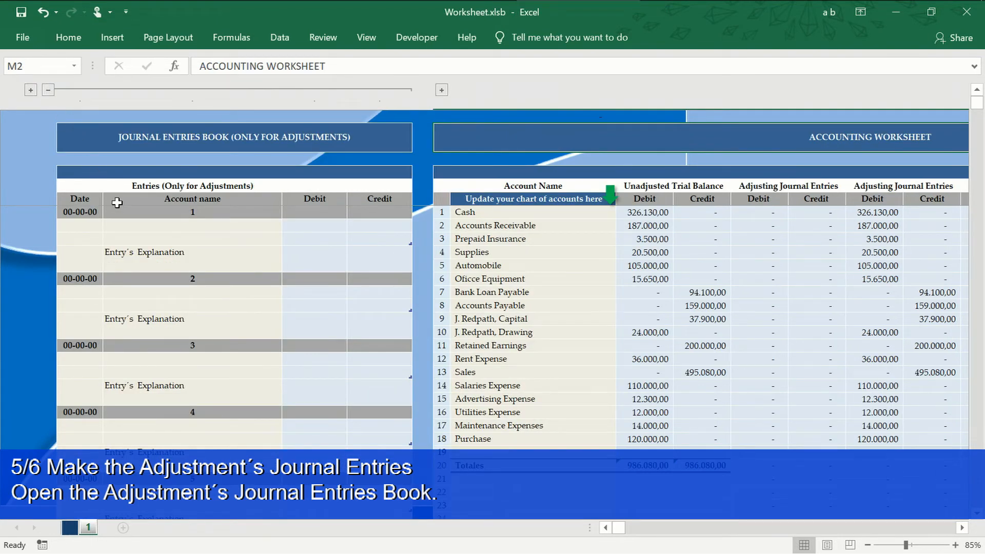
Expand the adjustments-only journal entries book group and scroll to its entries.
click(79, 211)
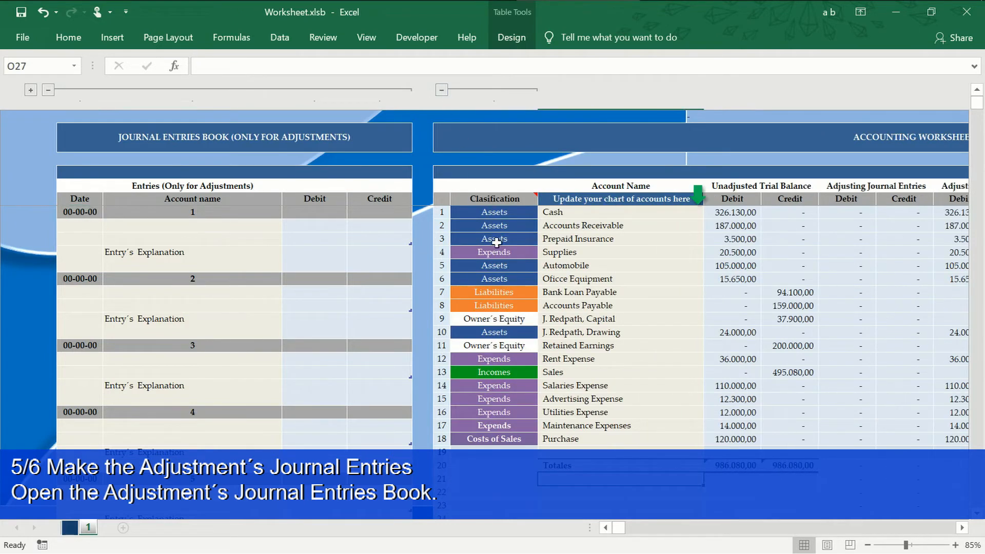
scroll(down, 3)
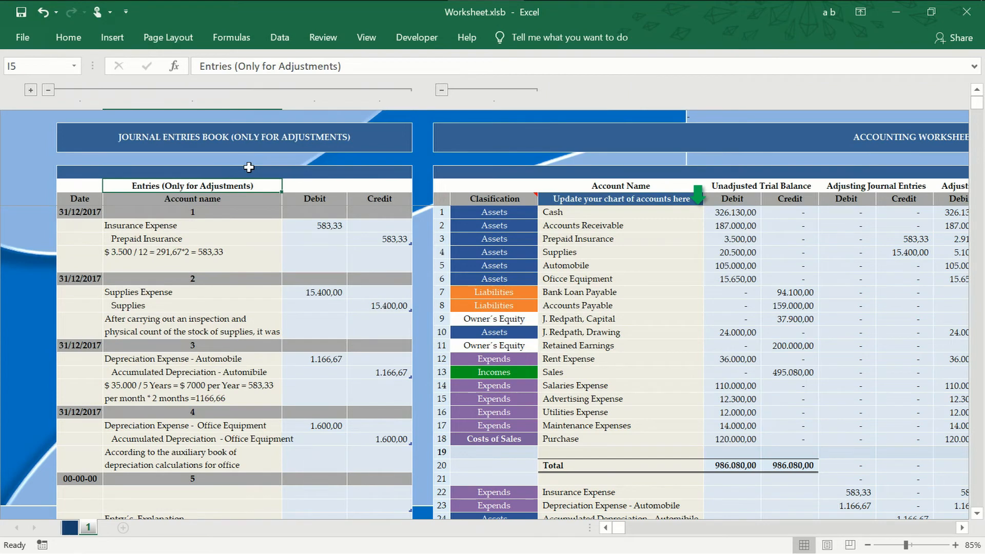
click(955, 545)
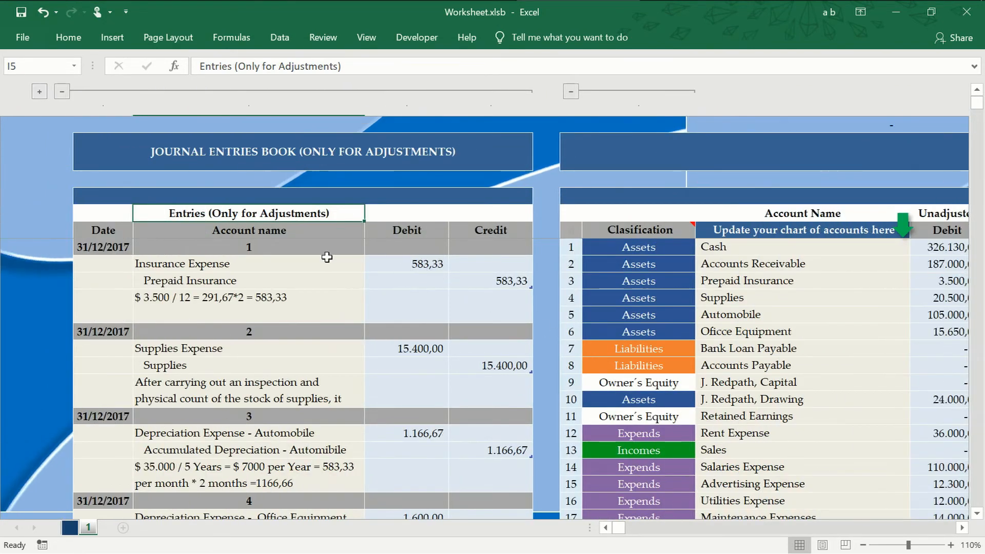
click(248, 264)
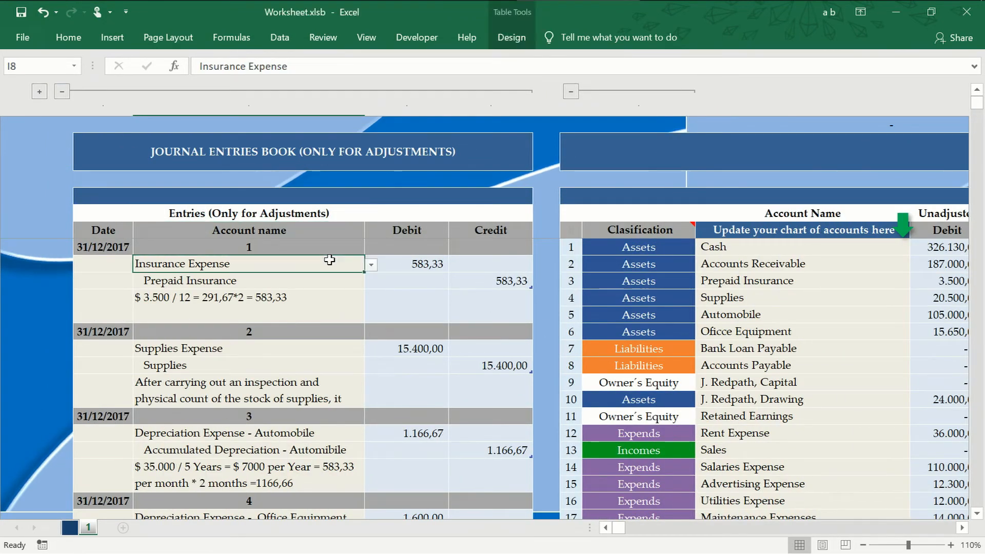
mouse_move(342, 279)
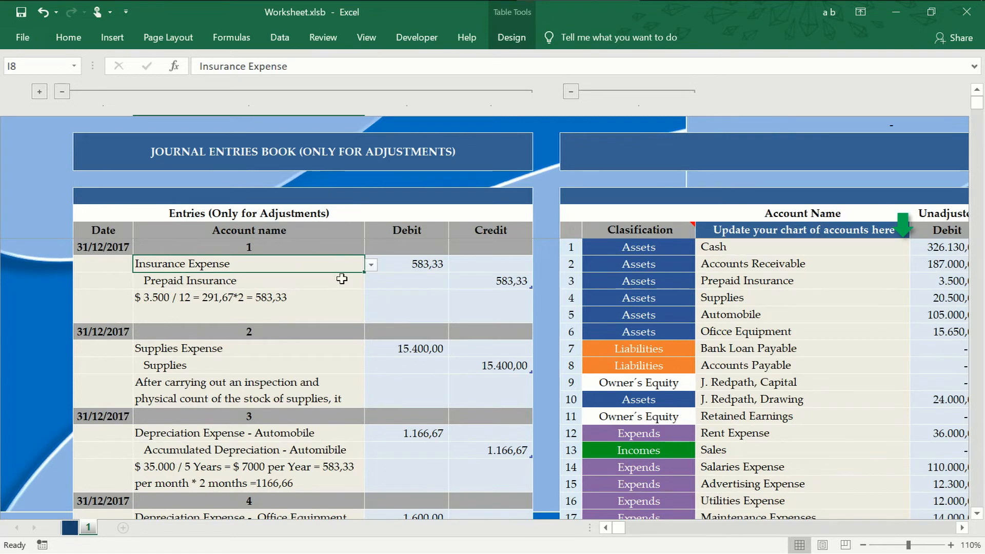
click(338, 306)
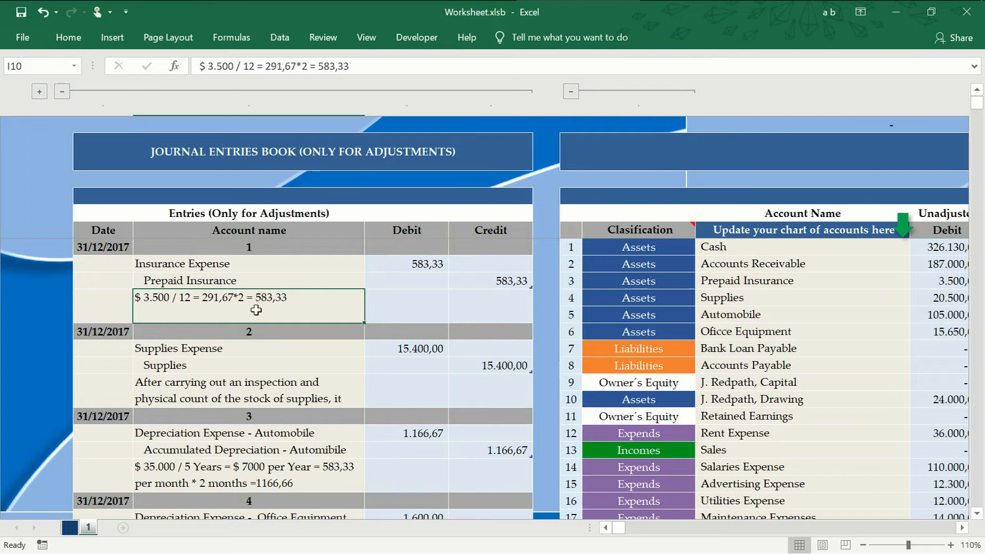
scroll(down, 3)
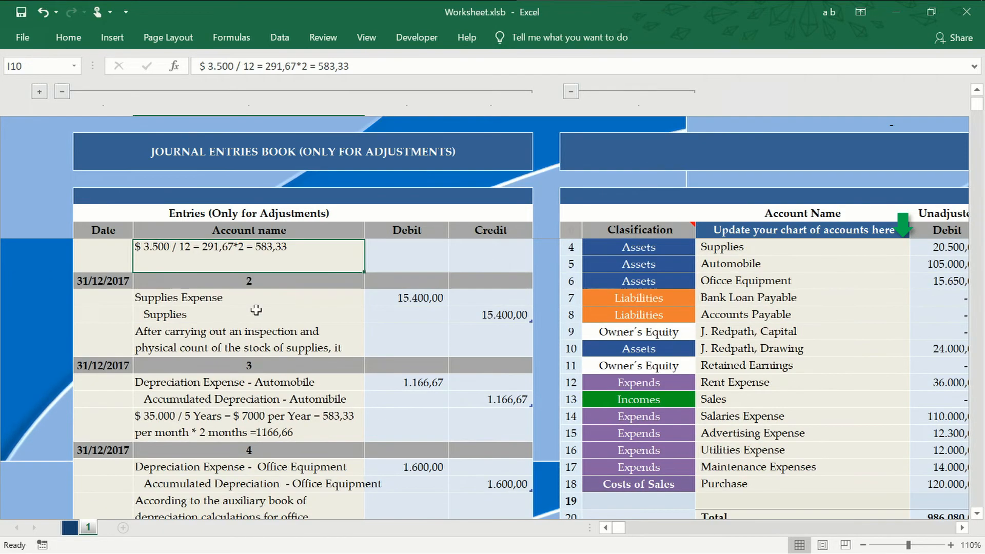
mouse_move(269, 328)
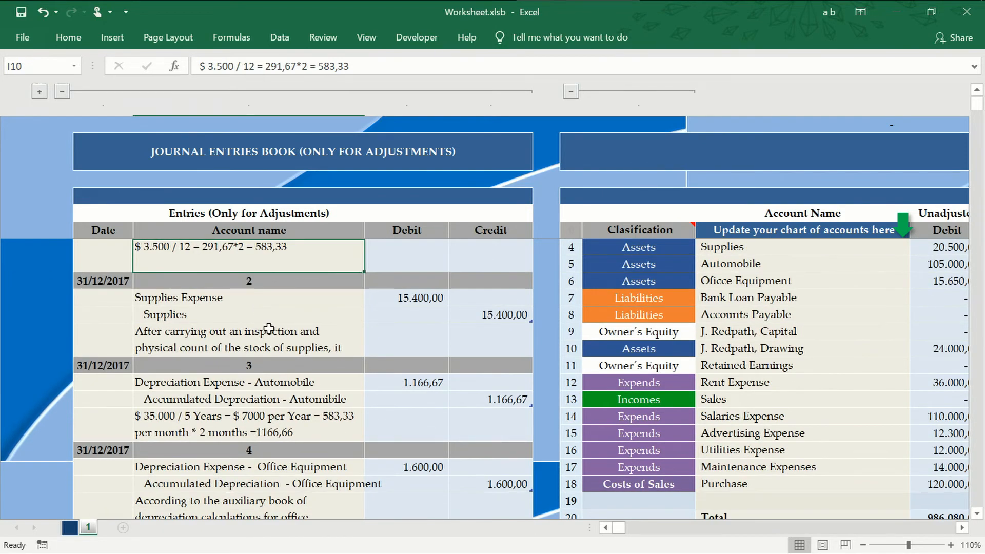
click(248, 399)
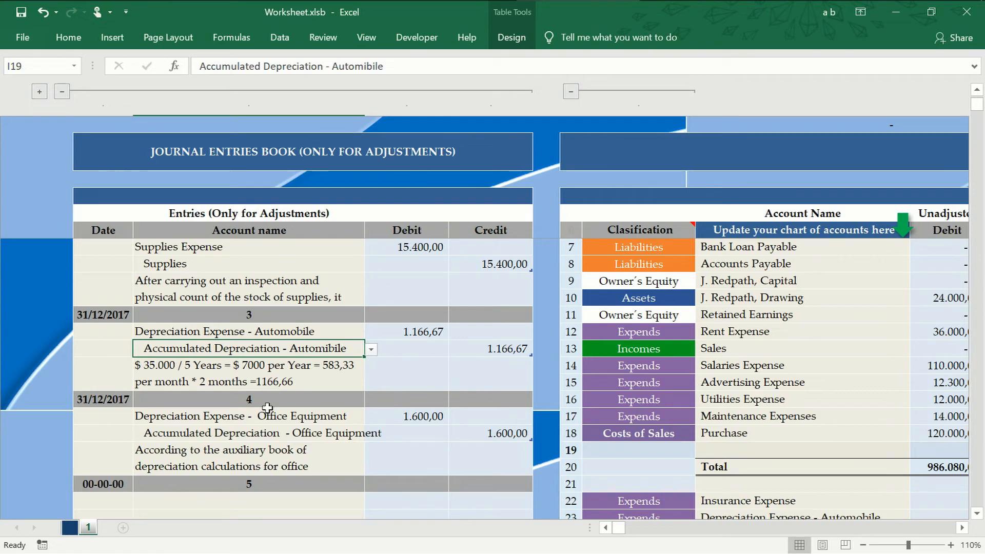
scroll(down, 3)
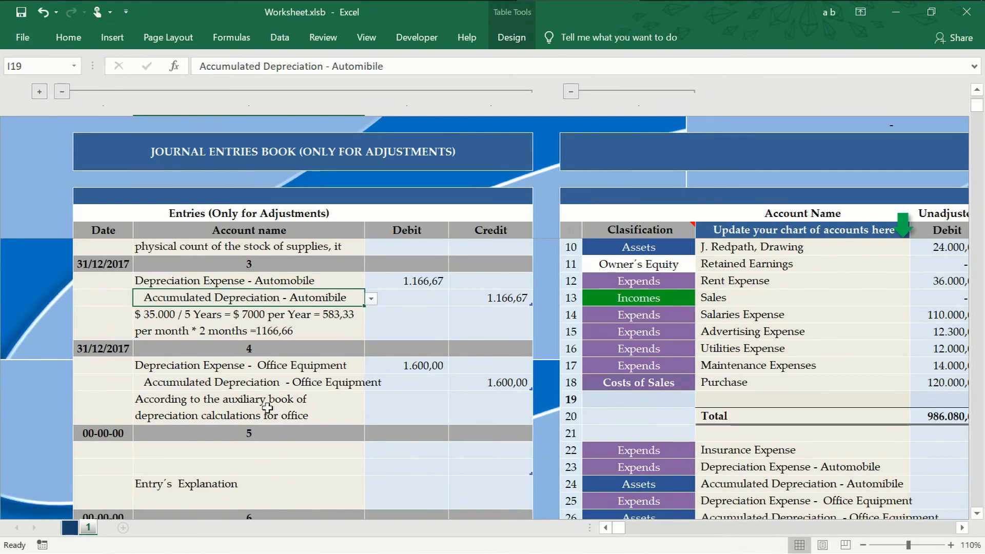
scroll(down, 3)
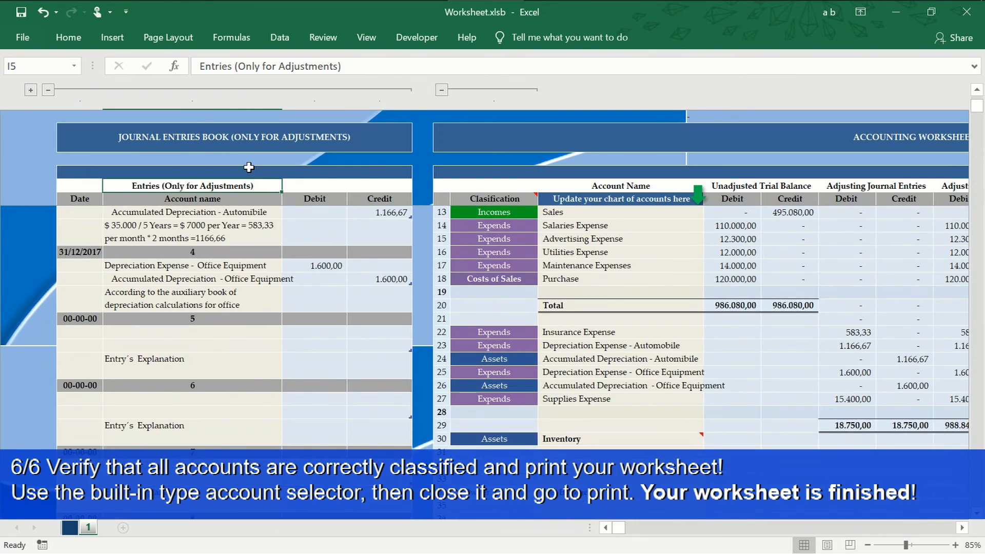
scroll(down, 3)
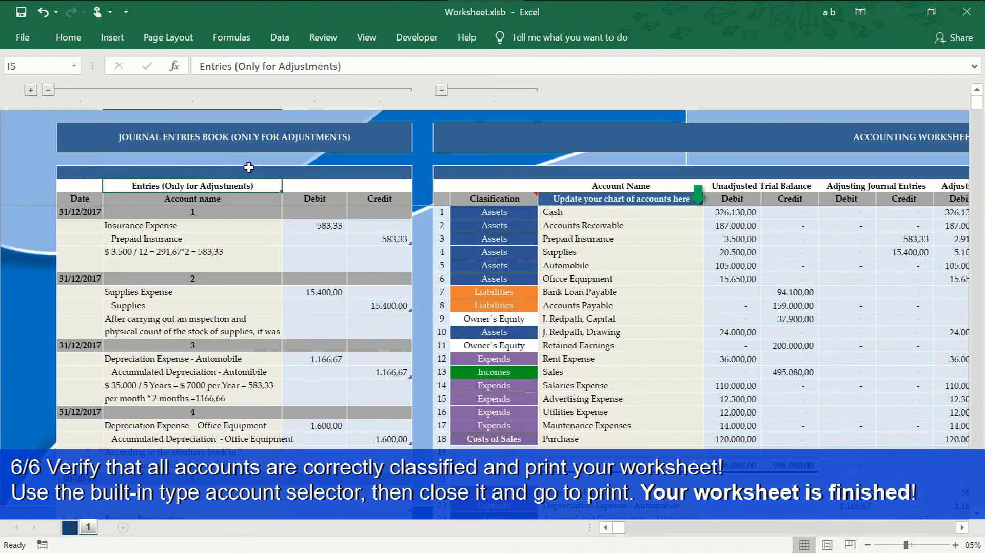
mouse_move(885, 458)
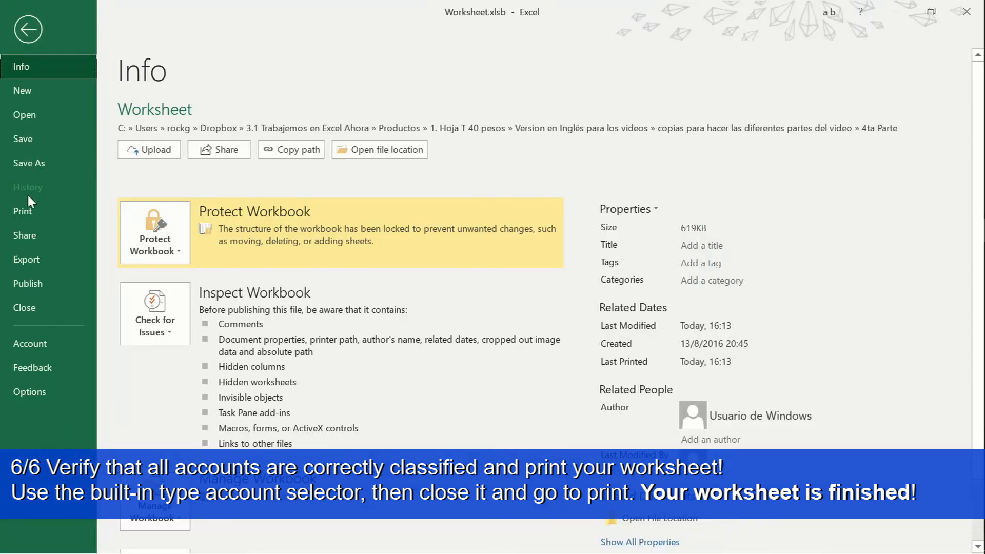
Go to Print and limit printing to Print Selection.
click(24, 211)
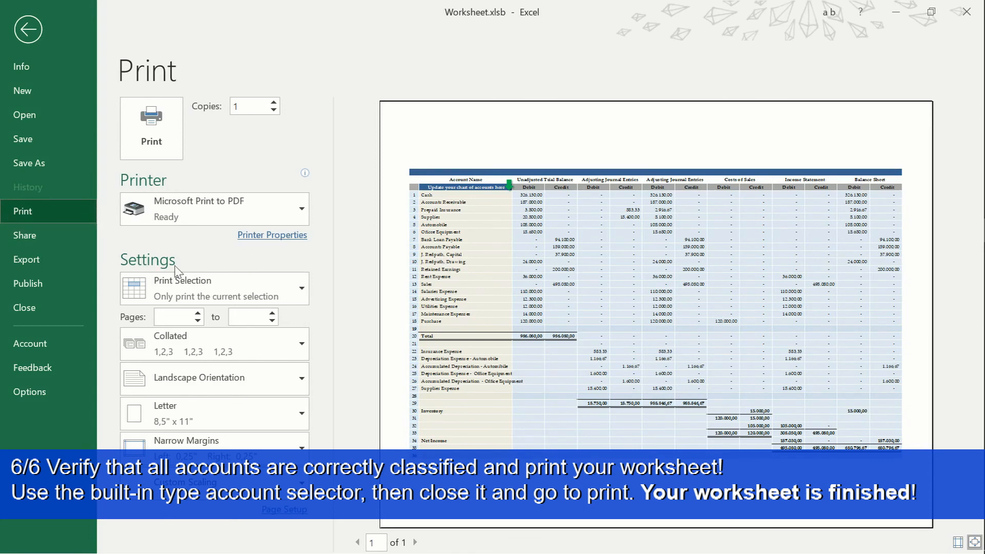
click(214, 287)
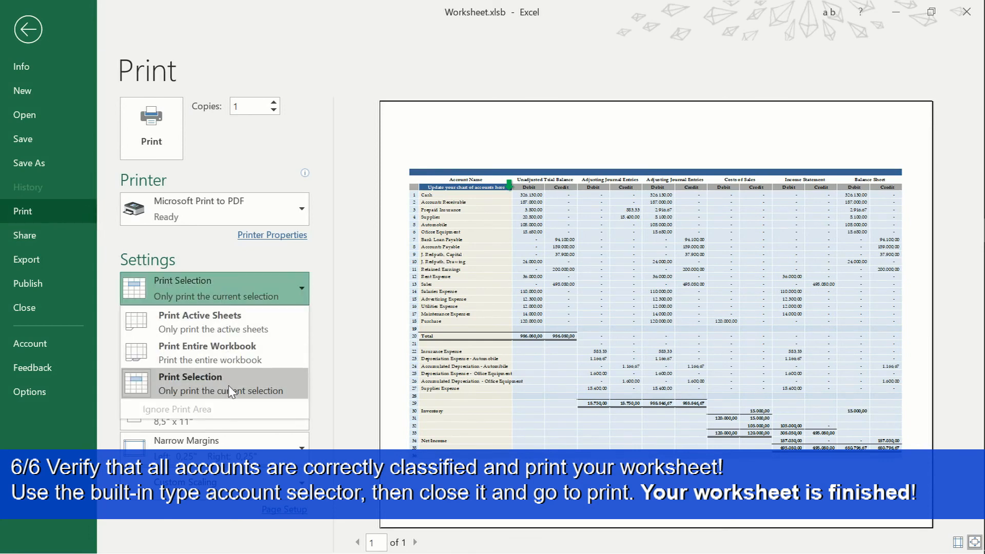